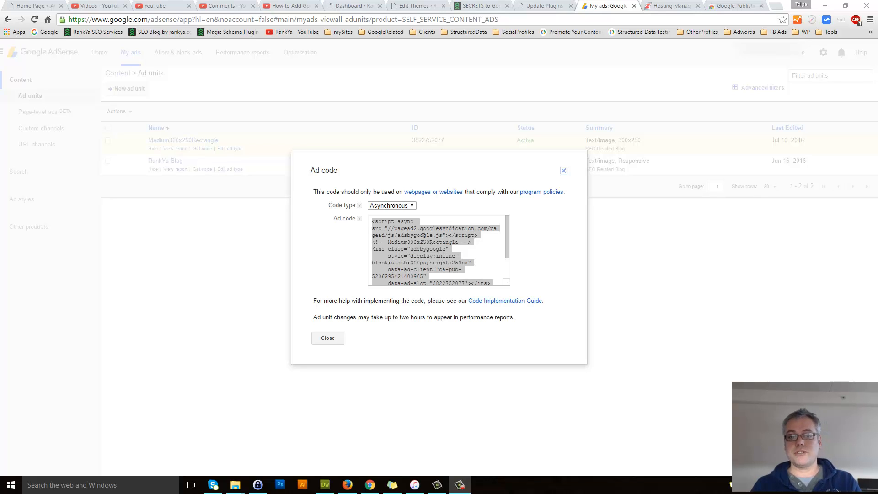
# - Preview the synchronous Medium300x250Rectangle ad code, then switch back to the asynchronous code
pyautogui.click(391, 205)
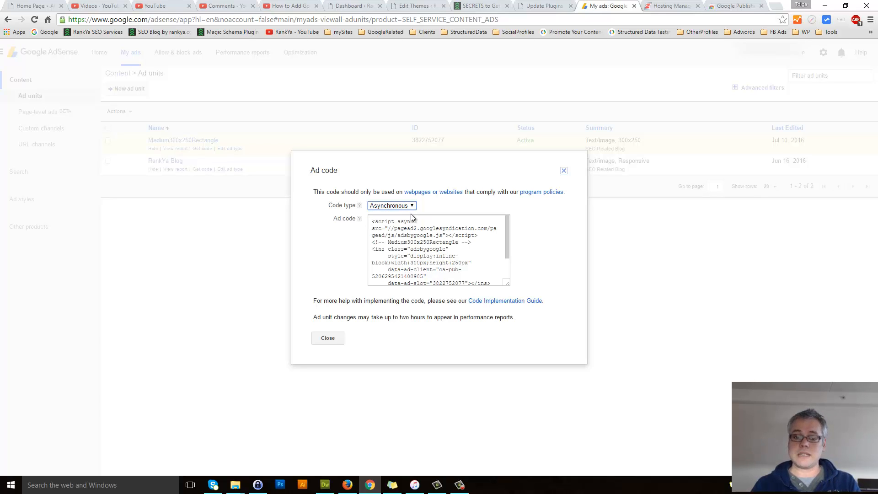
pyautogui.click(391, 205)
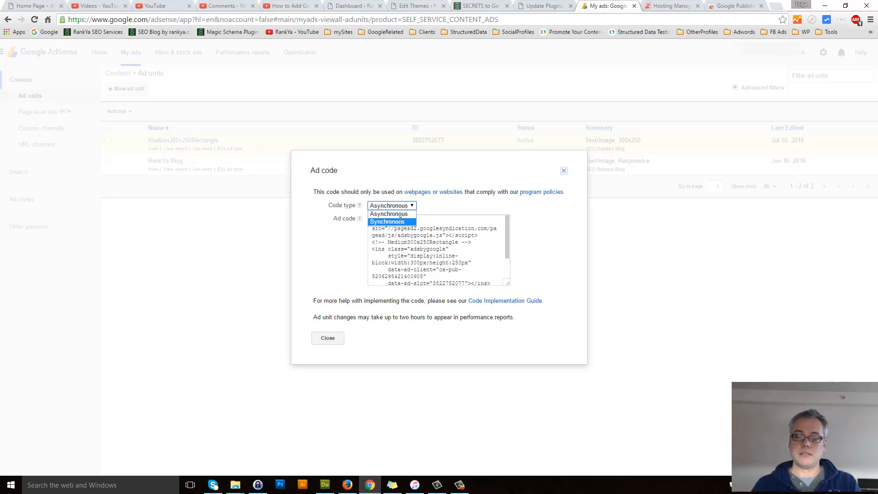
pyautogui.click(387, 221)
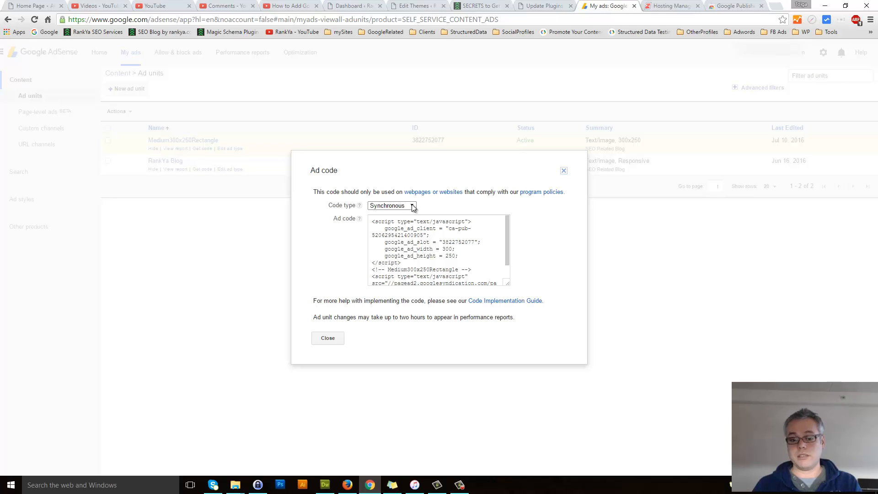
pyautogui.click(392, 205)
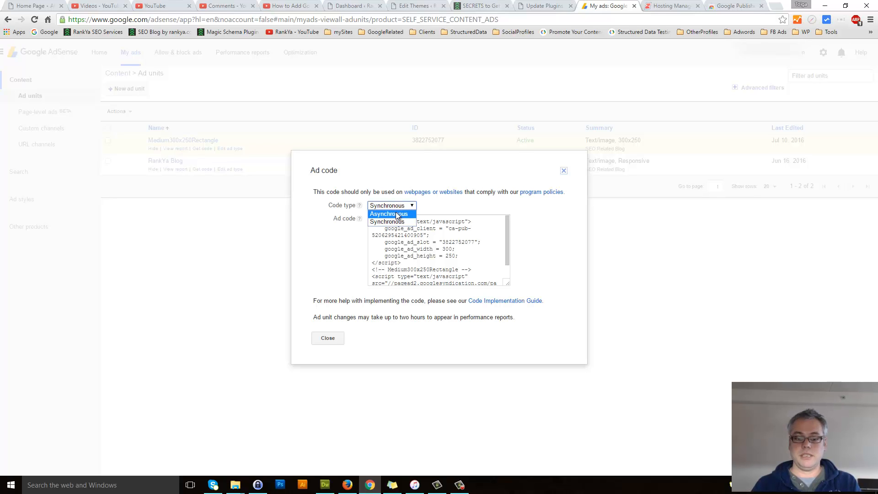
pyautogui.click(388, 213)
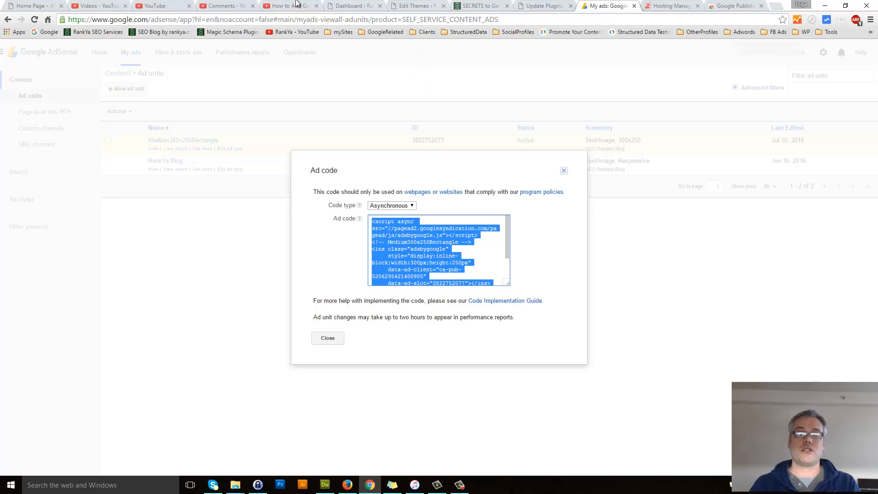
# - Open the RankYa child theme's functions.php in the Appearance > Editor theme editor
pyautogui.click(353, 5)
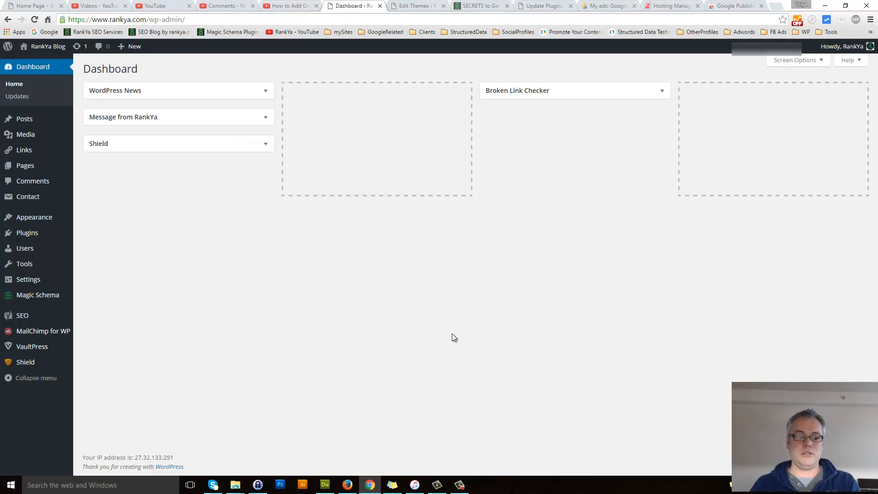
pyautogui.moveTo(314, 345)
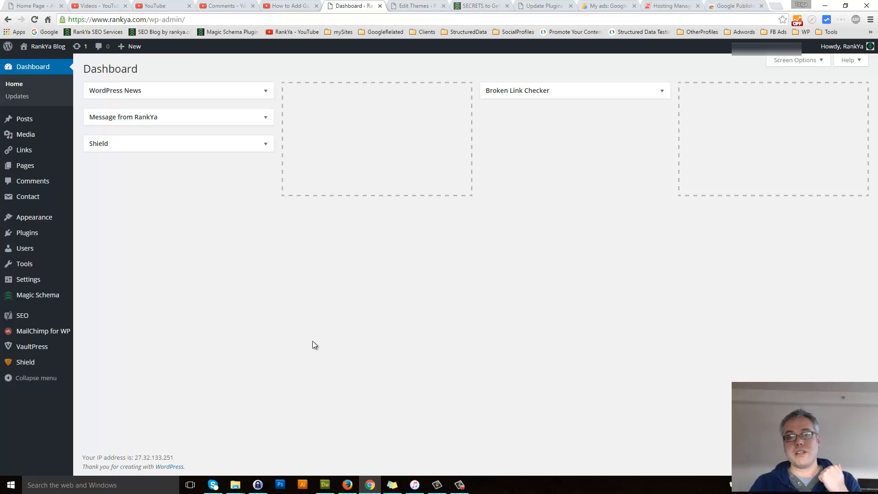
pyautogui.click(35, 217)
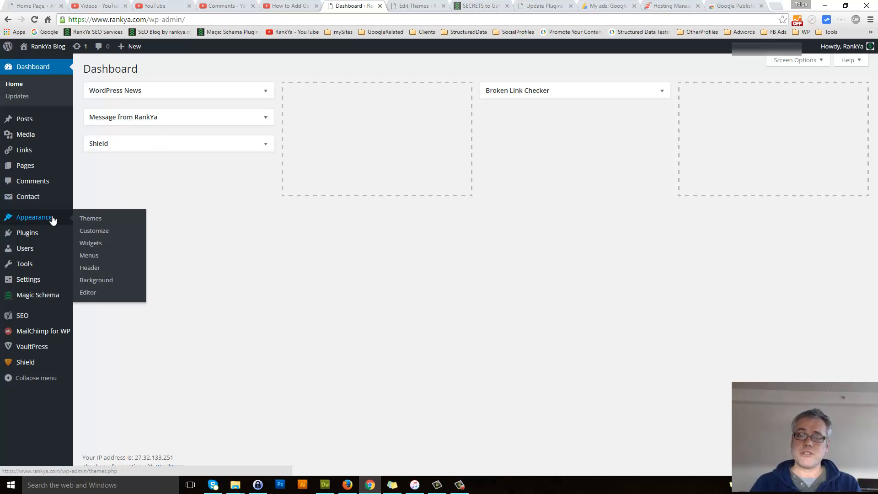
pyautogui.click(90, 218)
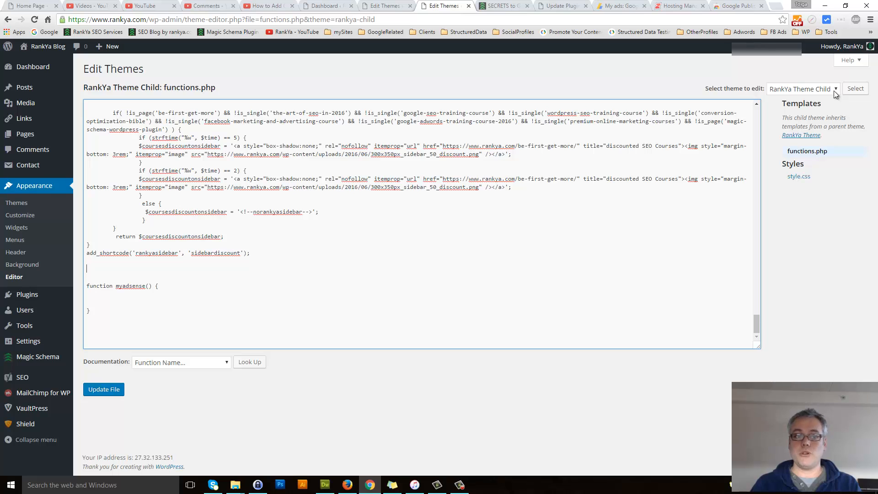
# - Make myadsense() return the pasted asynchronous AdSense code wrapped in single quotes
pyautogui.click(803, 88)
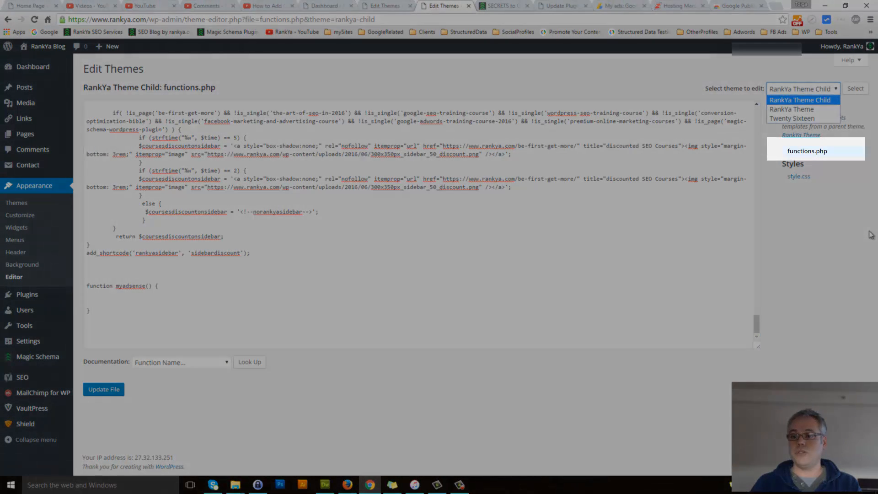
pyautogui.click(802, 88)
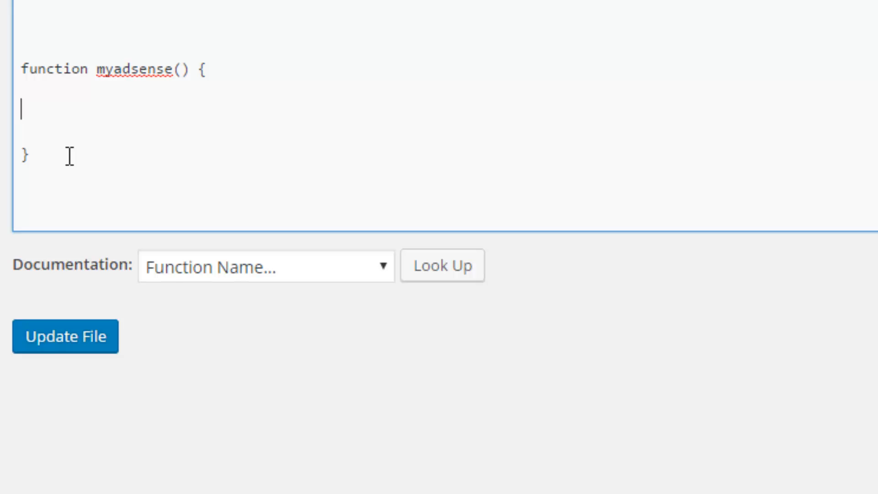
pyautogui.write('return')
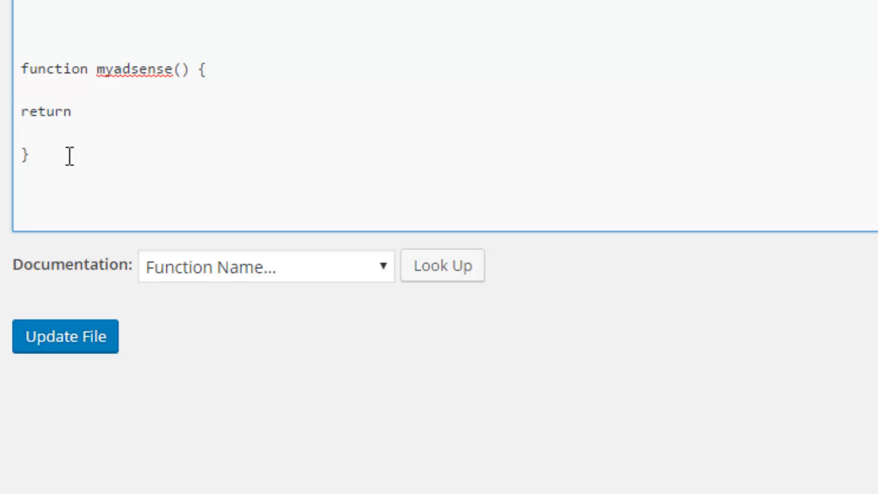
pyautogui.write("'")
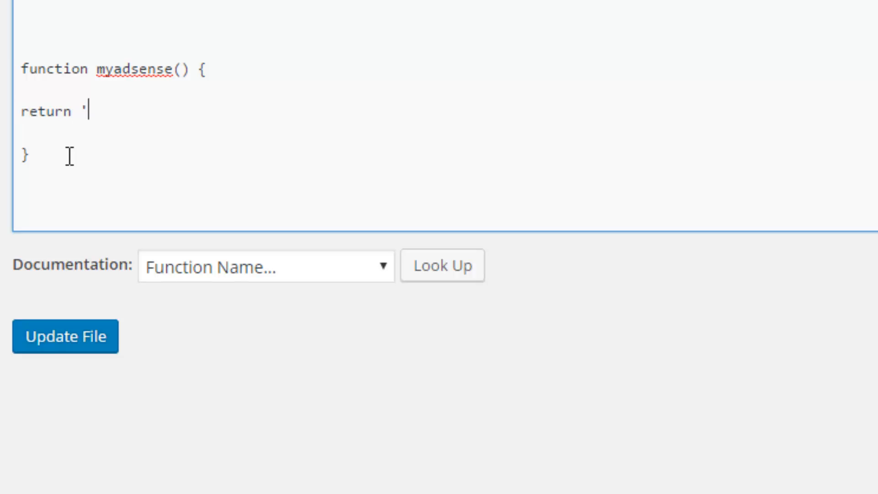
pyautogui.moveTo(123, 155)
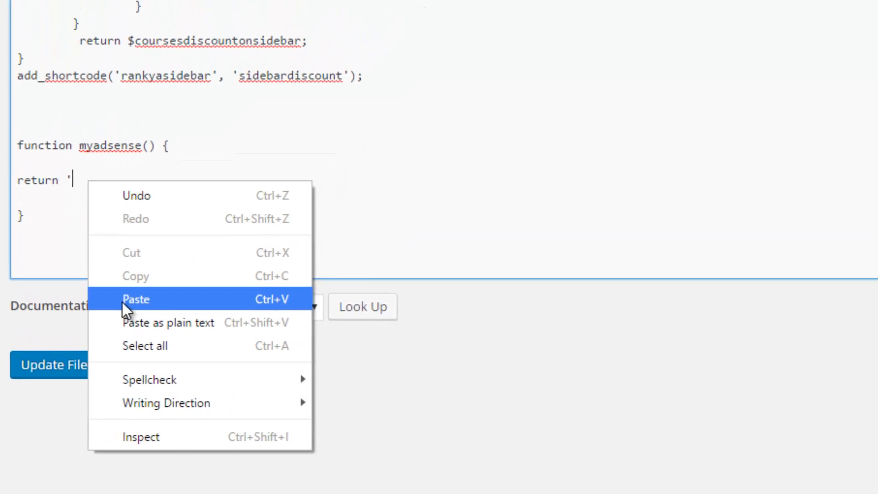
pyautogui.click(135, 299)
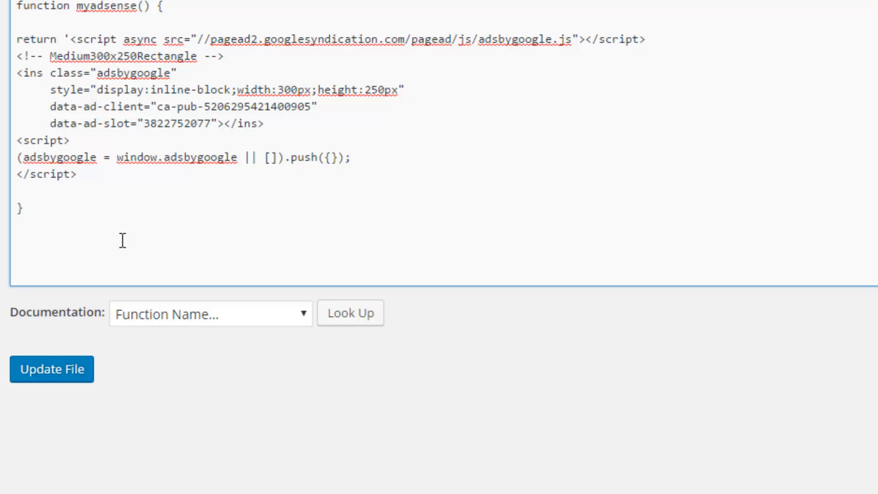
pyautogui.write("'")
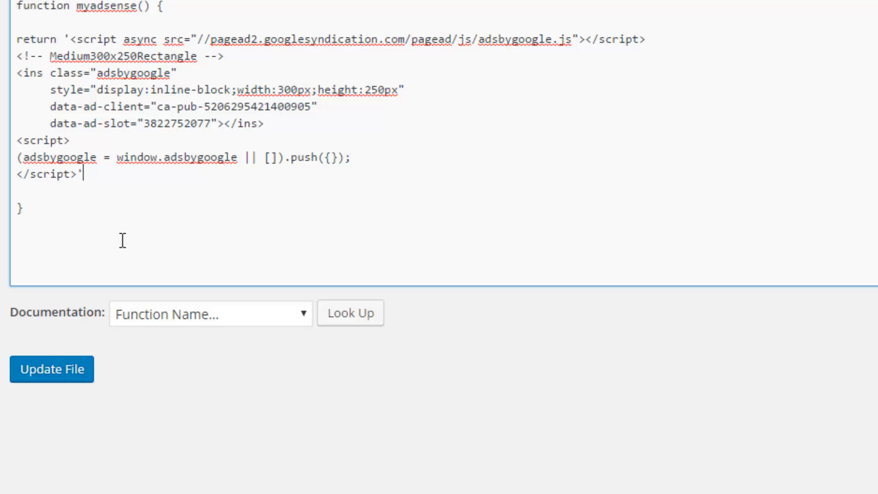
pyautogui.write(';')
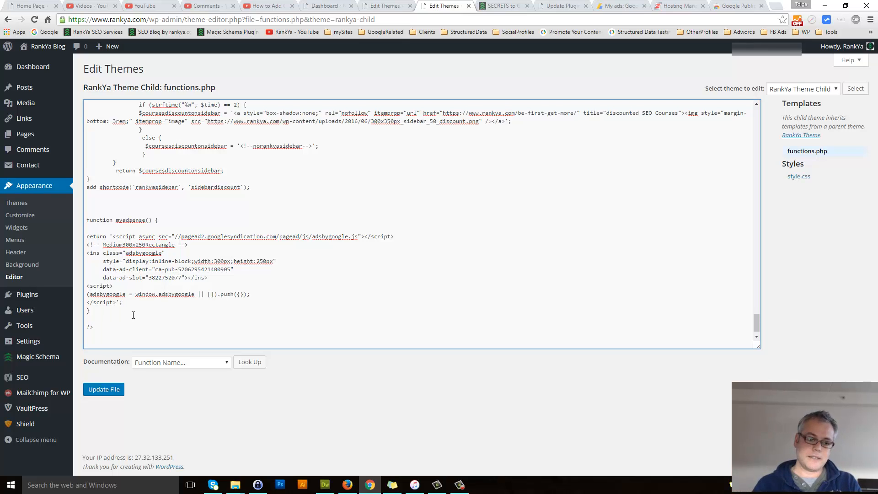
# - Delete the trailing ?> closing tag at the end of functions.php
pyautogui.doubleClick(90, 327)
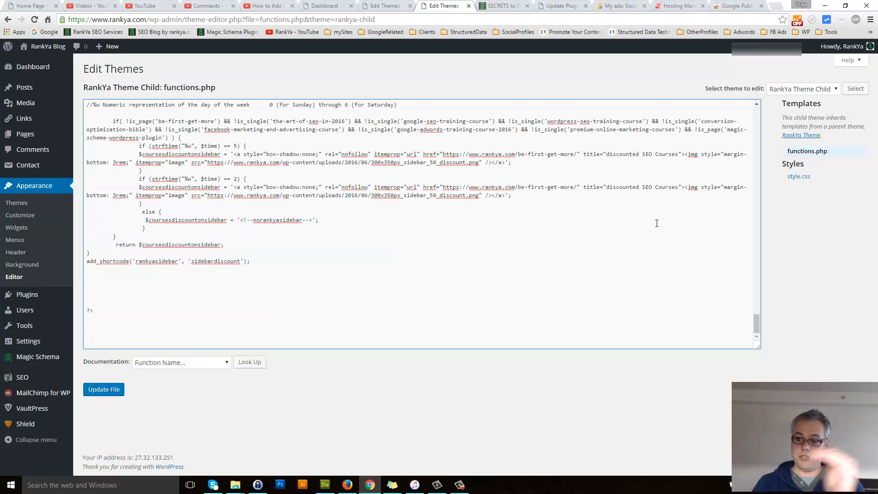
pyautogui.click(87, 325)
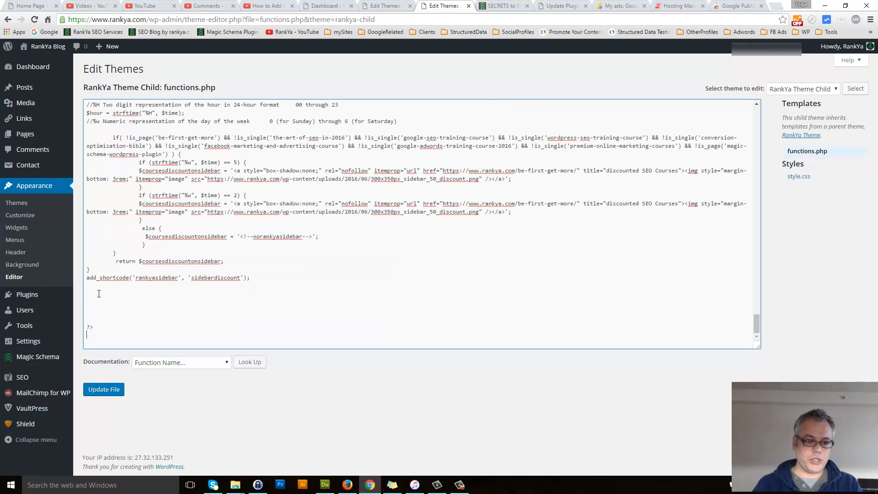
pyautogui.scroll(-3)
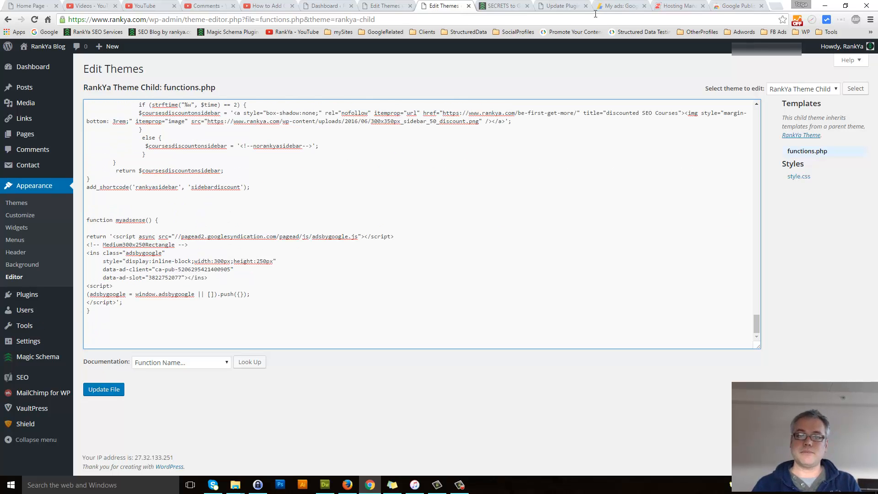
# - Open File Manager from the Crazy Domains Hosting Manager's Files section
pyautogui.click(678, 5)
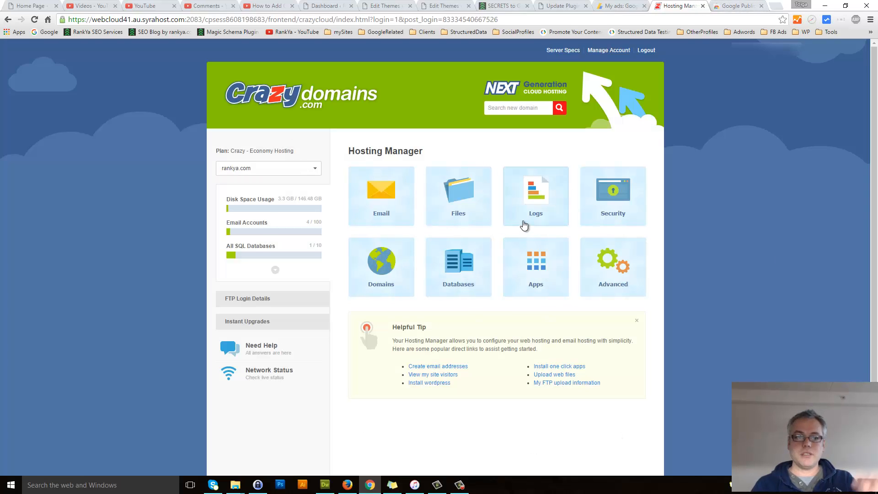
pyautogui.moveTo(523, 225)
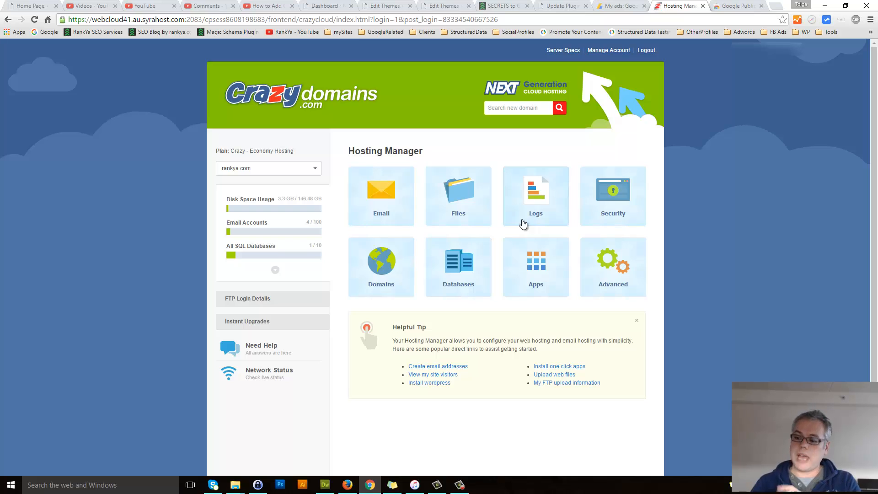
pyautogui.moveTo(521, 236)
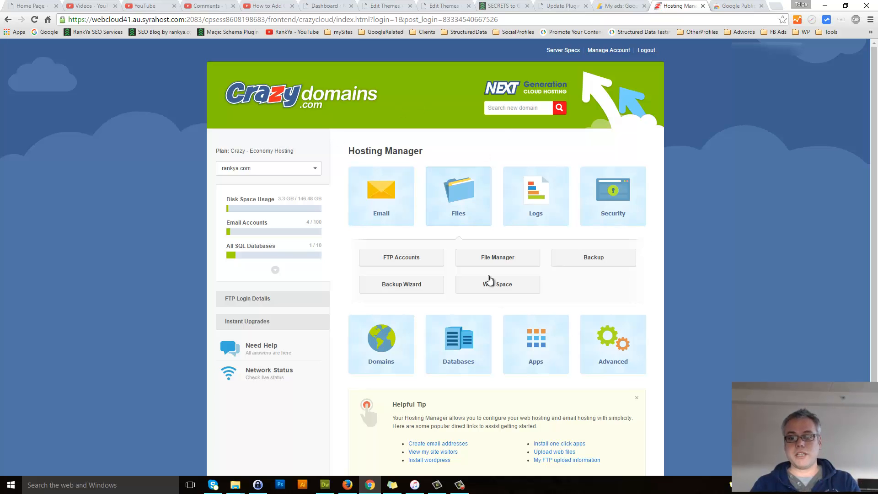
pyautogui.click(497, 257)
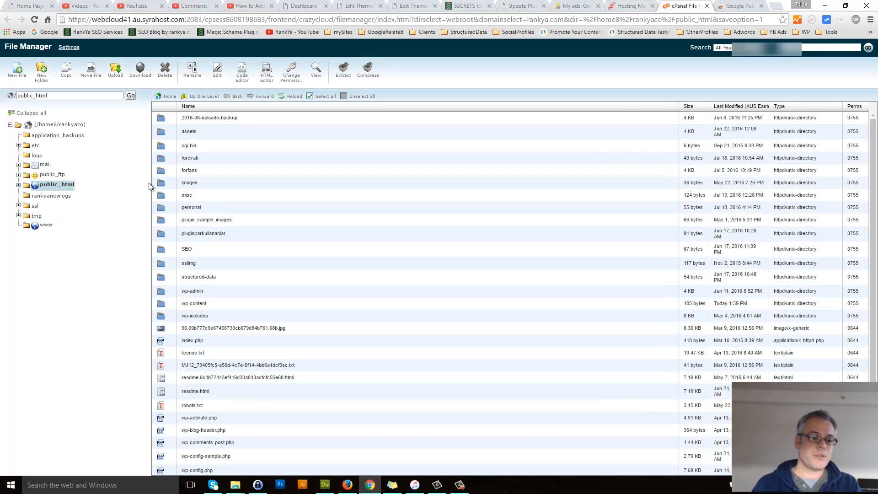
# - Browse into the rankya-child theme folder and choose Edit on functions.php
pyautogui.doubleClick(194, 303)
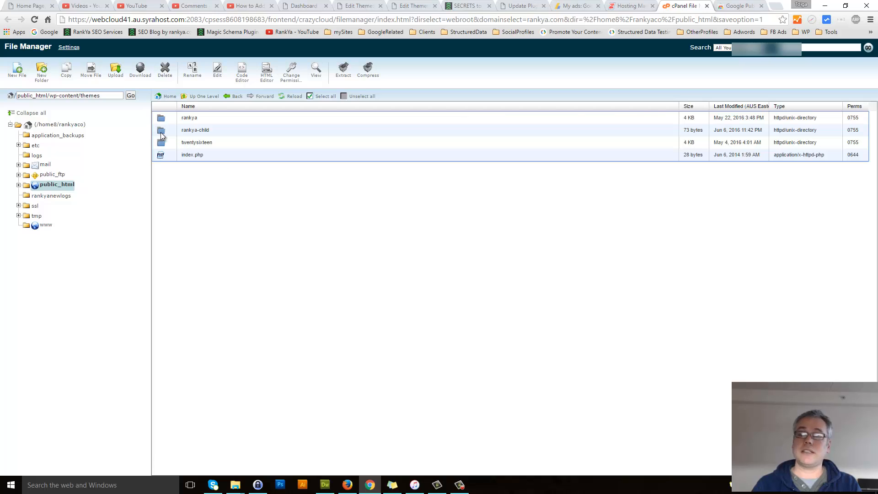
pyautogui.doubleClick(189, 117)
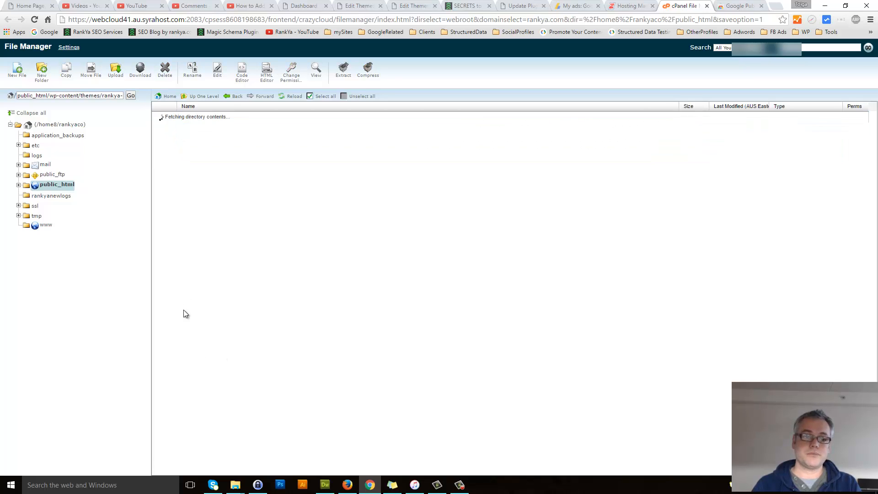
pyautogui.rightClick(191, 129)
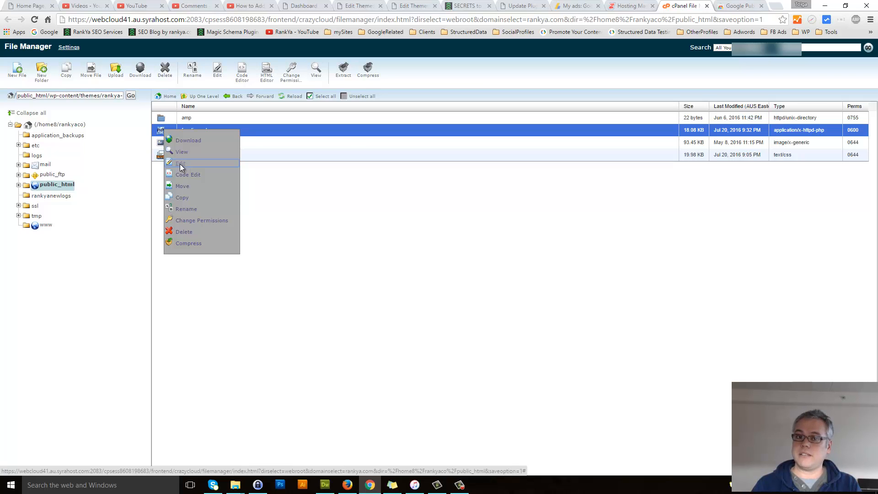
pyautogui.click(180, 163)
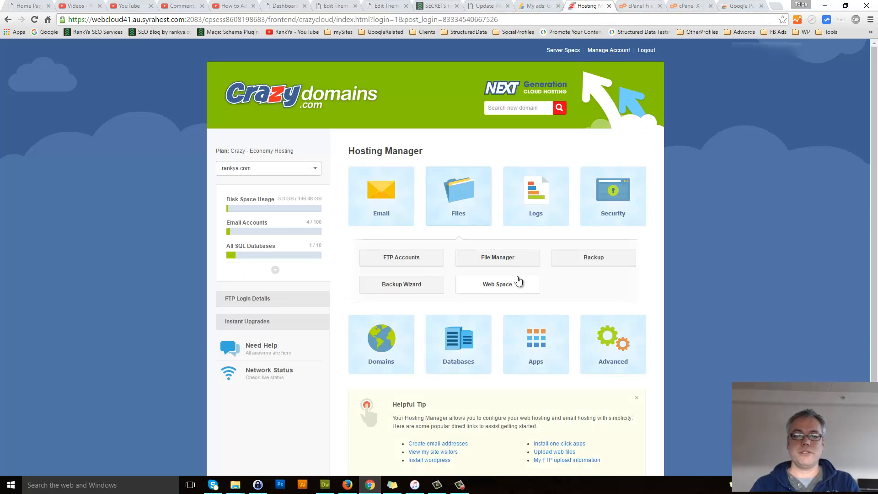
pyautogui.click(385, 5)
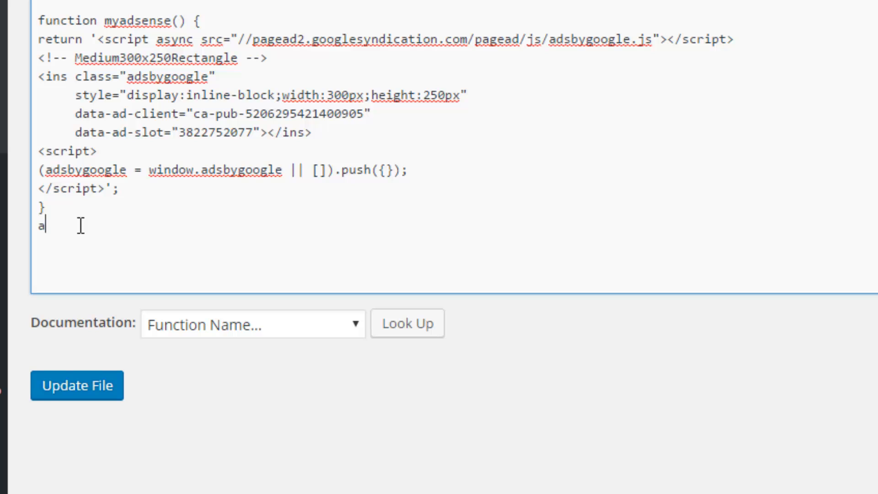
# - Add add_shortcode('insertmyadsense', 'myadsense'); below the myadsense function
pyautogui.write('dd_s')
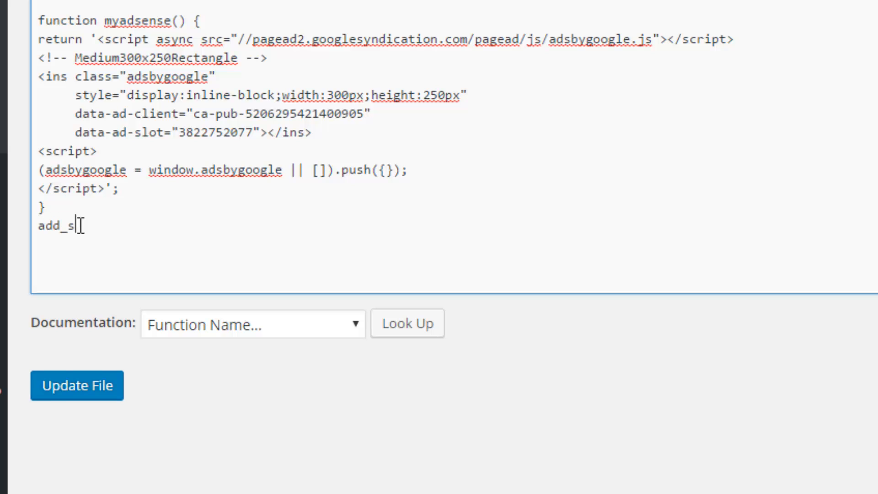
pyautogui.write('hortco')
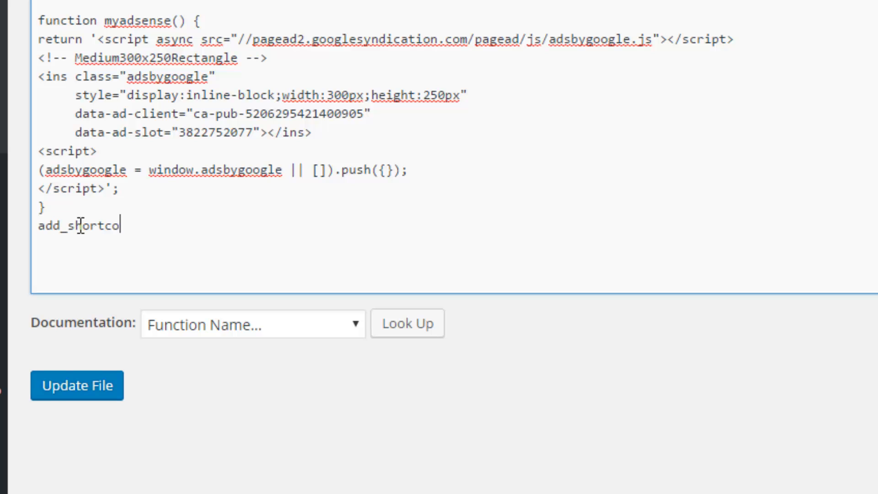
pyautogui.write('de')
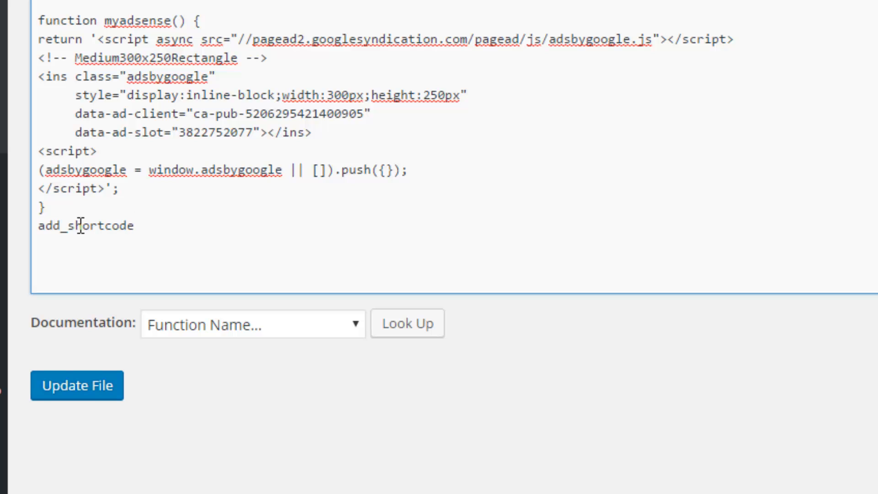
pyautogui.write("('")
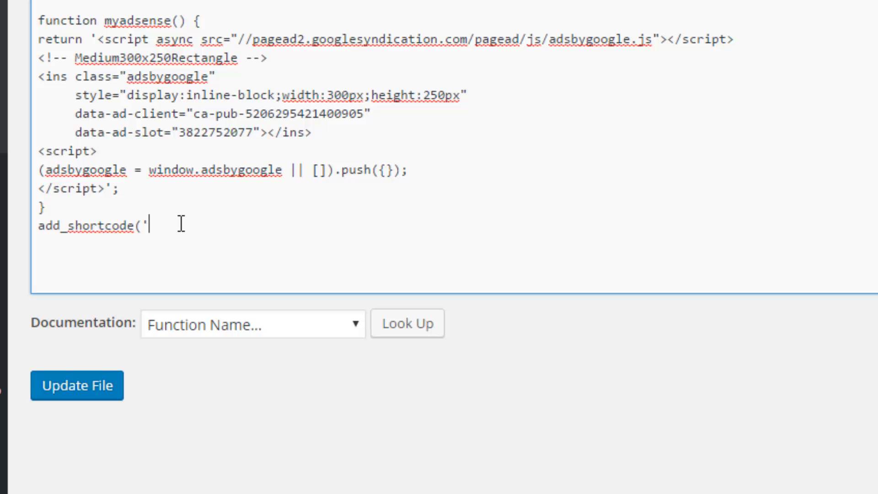
pyautogui.write('i')
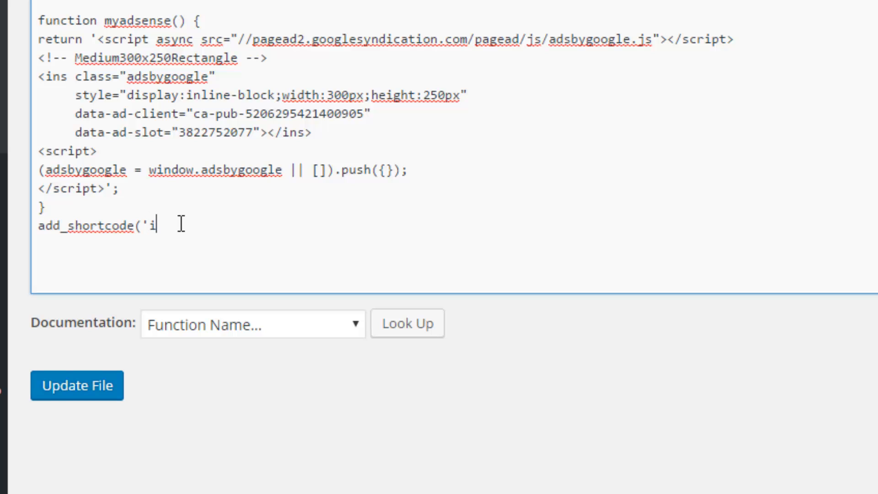
pyautogui.write('nsert')
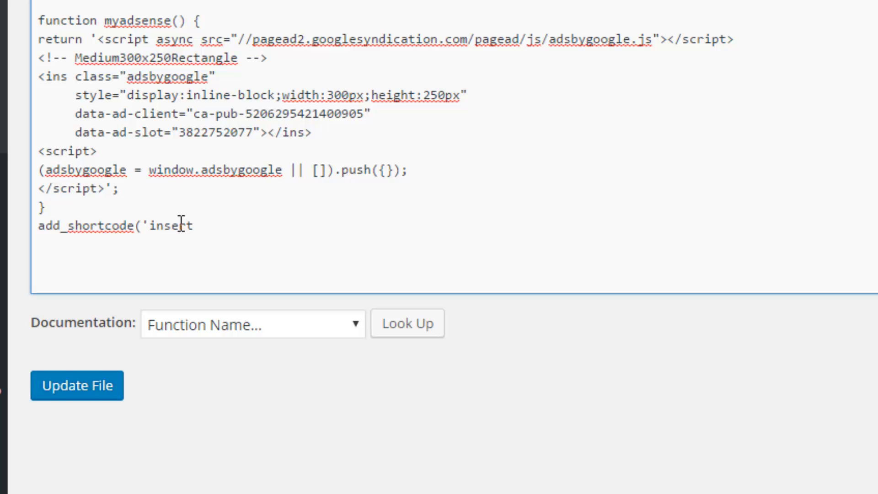
pyautogui.write('myadse')
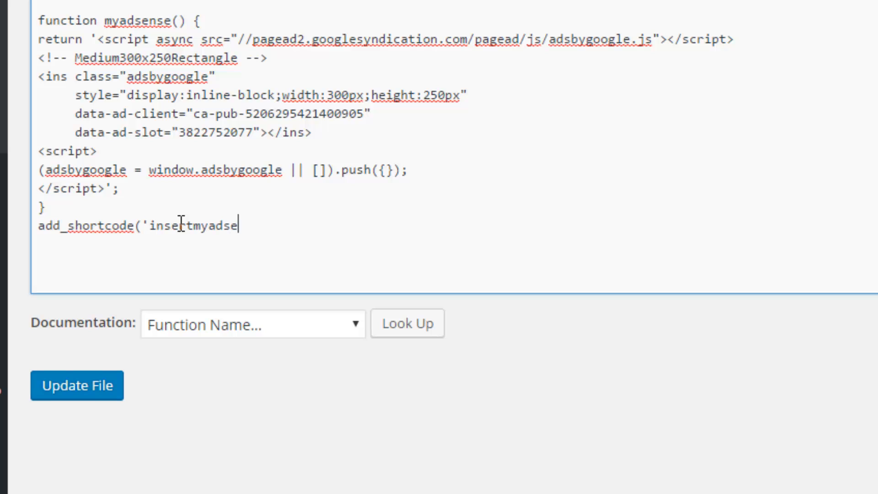
pyautogui.write("nse'")
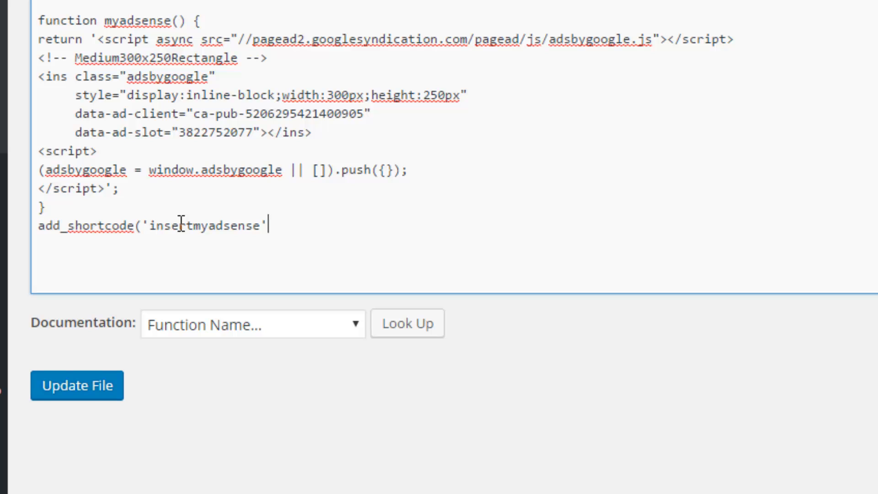
pyautogui.write(',')
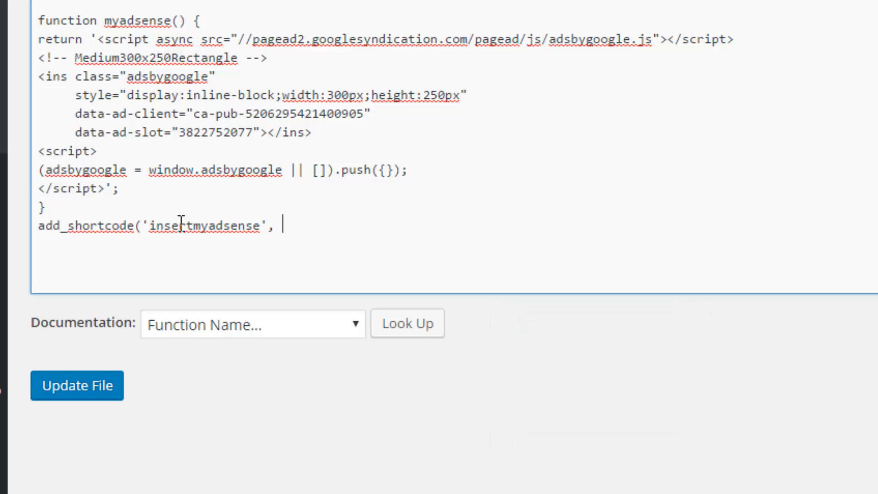
pyautogui.write("'")
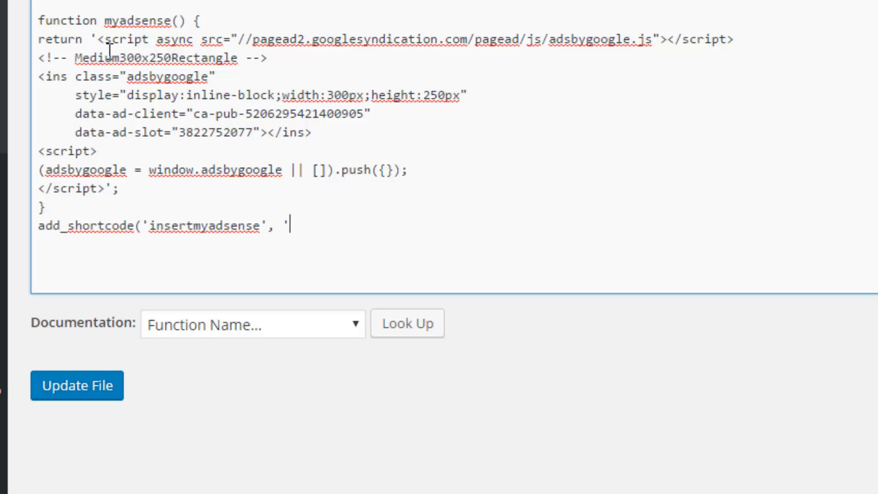
pyautogui.doubleClick(136, 21)
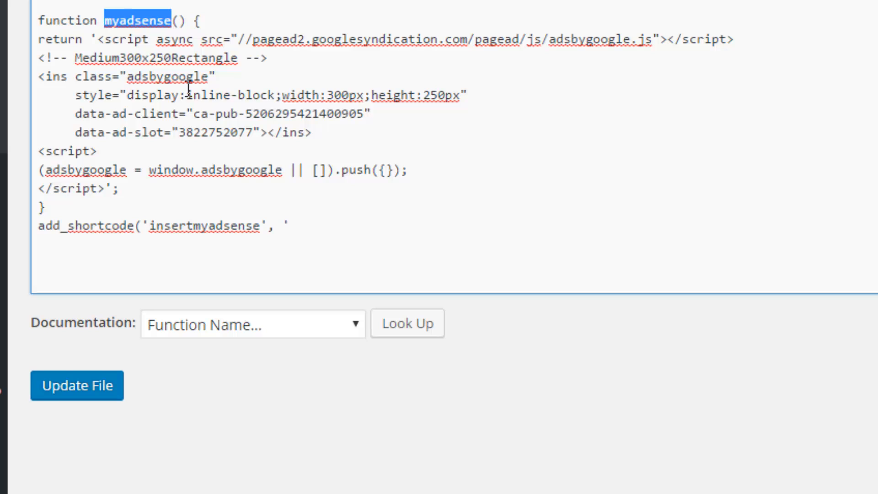
pyautogui.write("myadsense')")
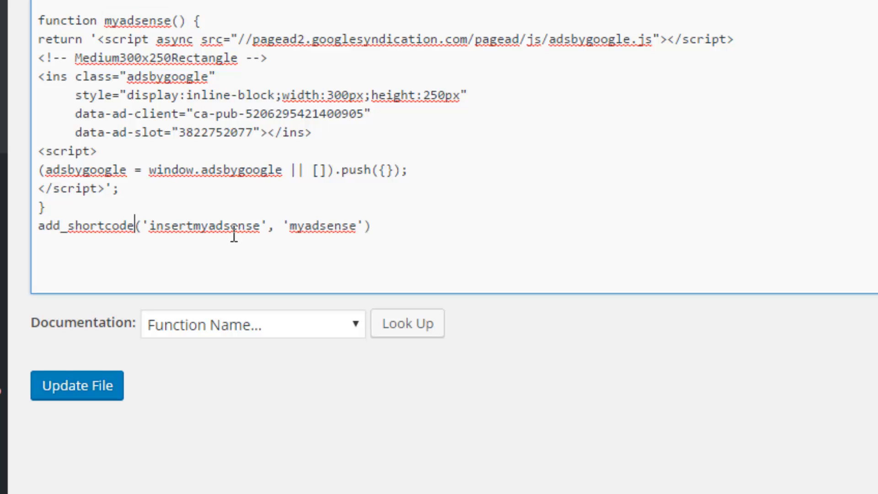
pyautogui.moveTo(287, 225); pyautogui.dragTo(377, 226)
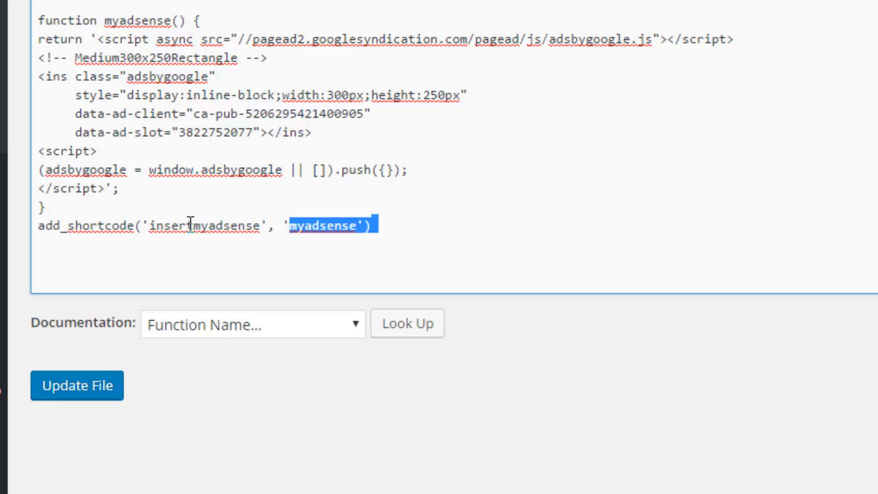
pyautogui.click(392, 224)
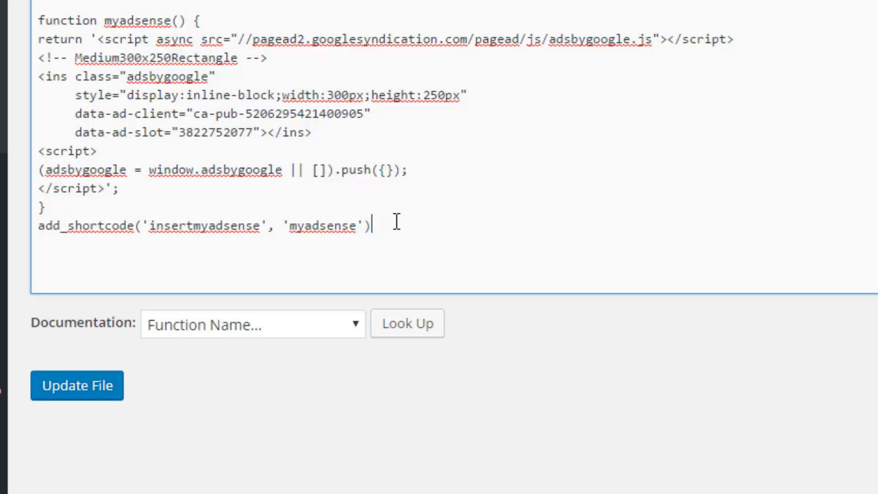
pyautogui.write(';')
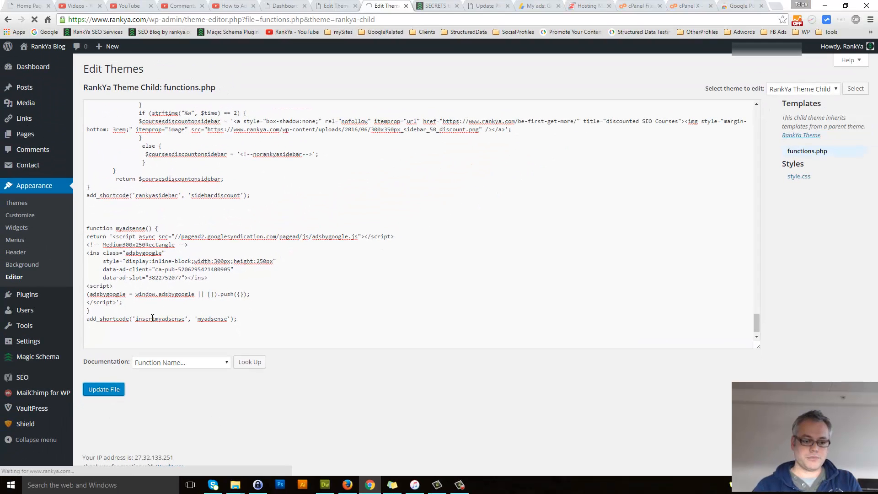
# - Select and copy the shortcode name insertmyadsense from the add_shortcode line
pyautogui.click(103, 390)
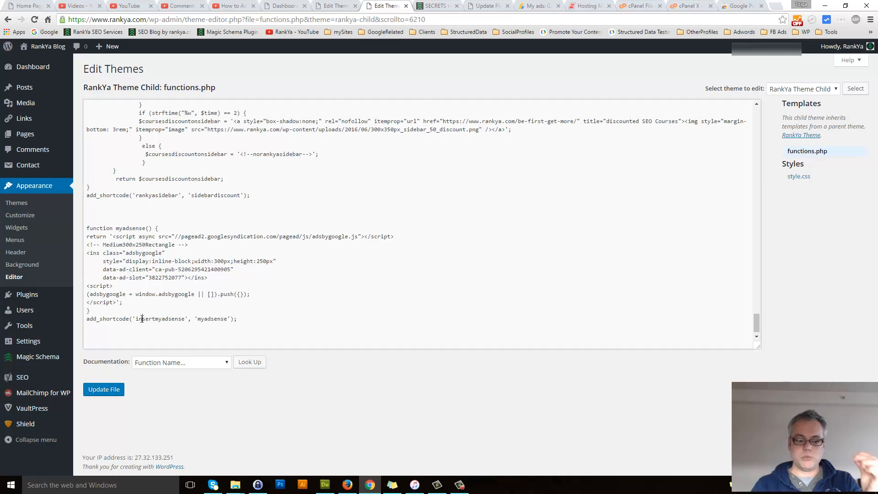
pyautogui.doubleClick(160, 319)
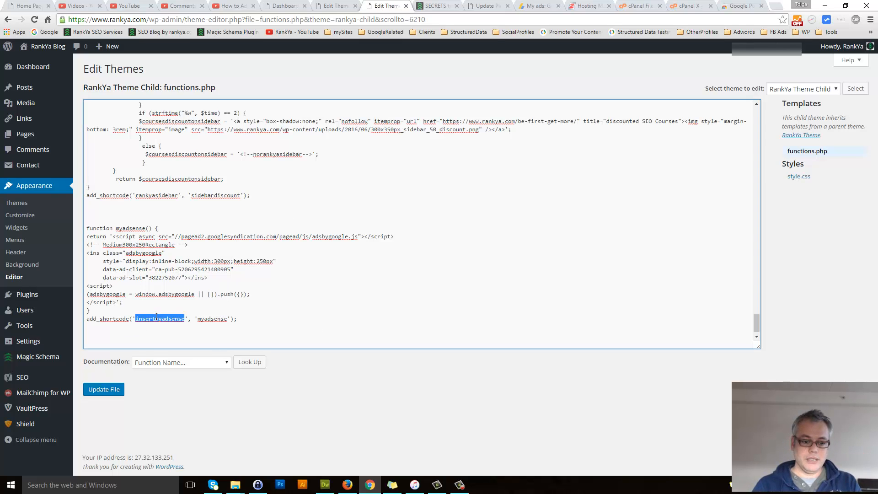
pyautogui.rightClick(159, 319)
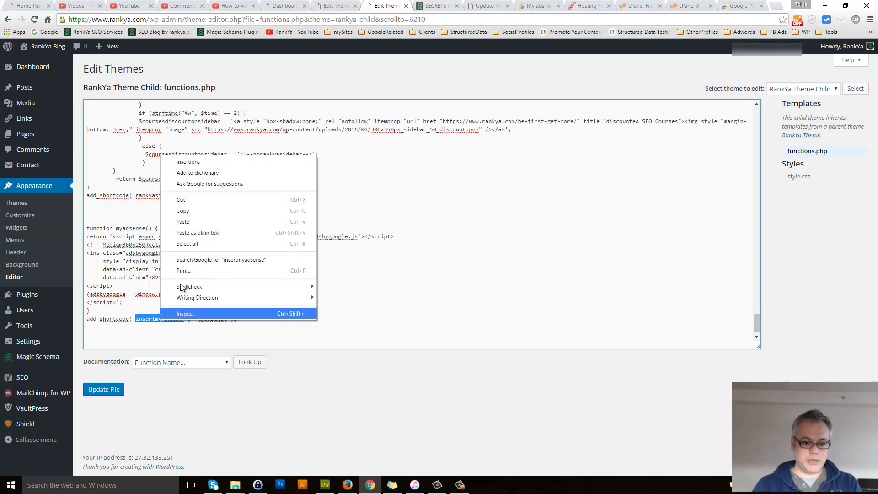
pyautogui.click(436, 5)
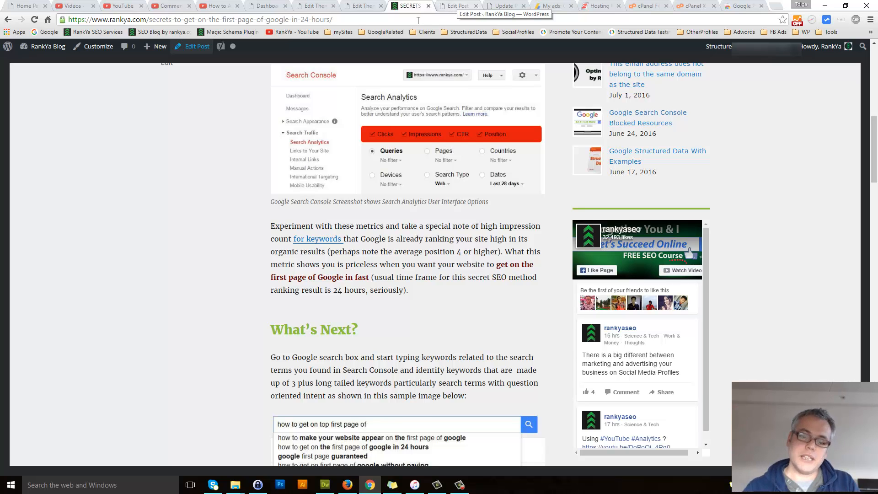
# - Scroll through the live 24-hours Google post, then bring up its Edit Post tab
pyautogui.scroll(-3)
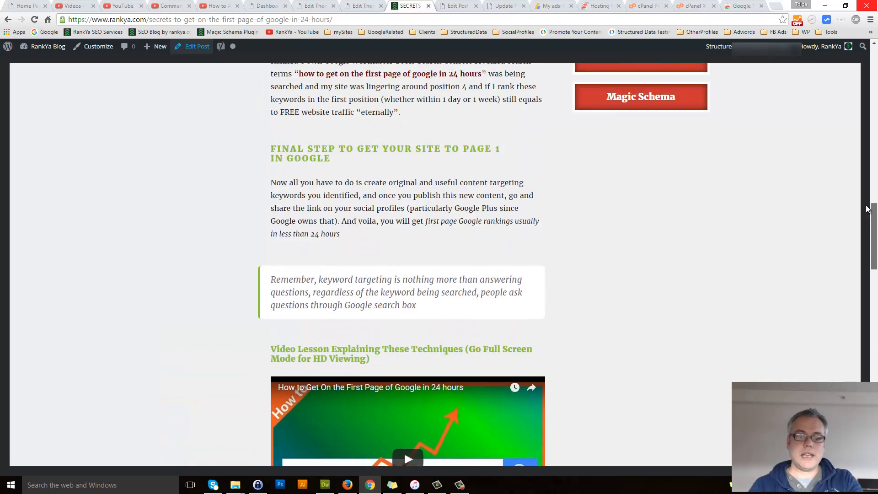
pyautogui.scroll(3)
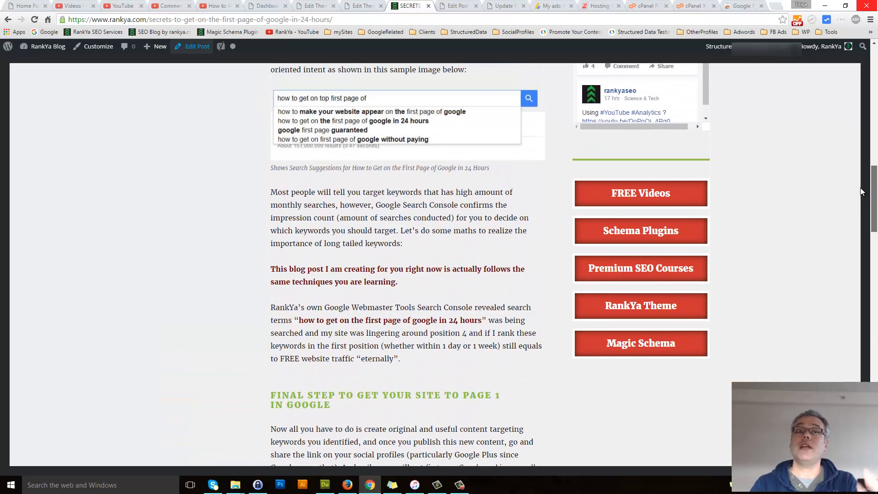
pyautogui.click(454, 6)
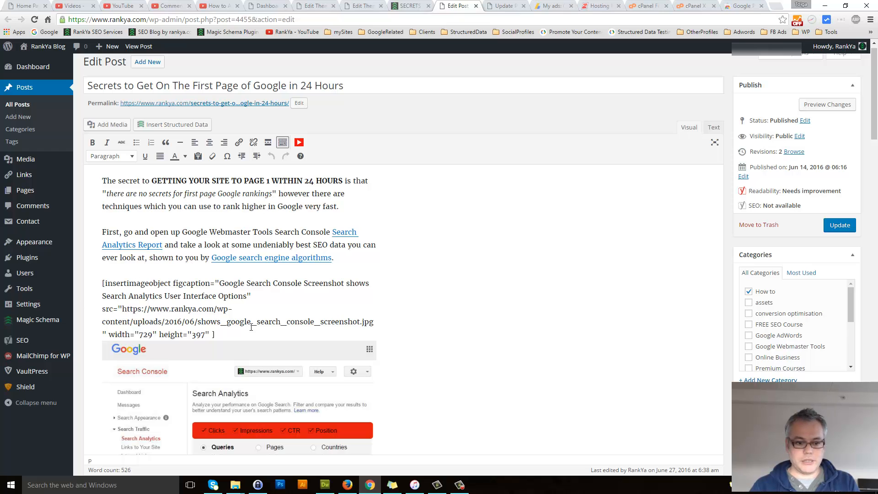
# - Add the insertmyadsense shortcode beneath the Search Console metrics paragraph and save the post
pyautogui.click(713, 128)
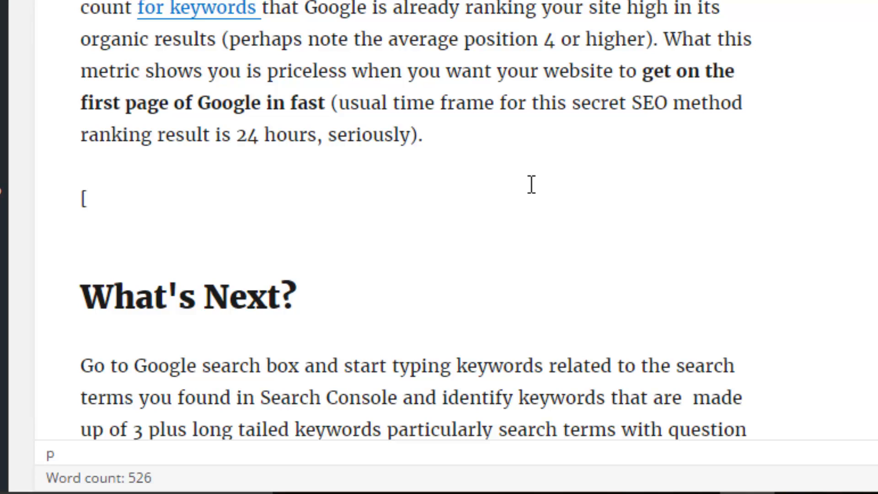
pyautogui.write('insertmyadsense')
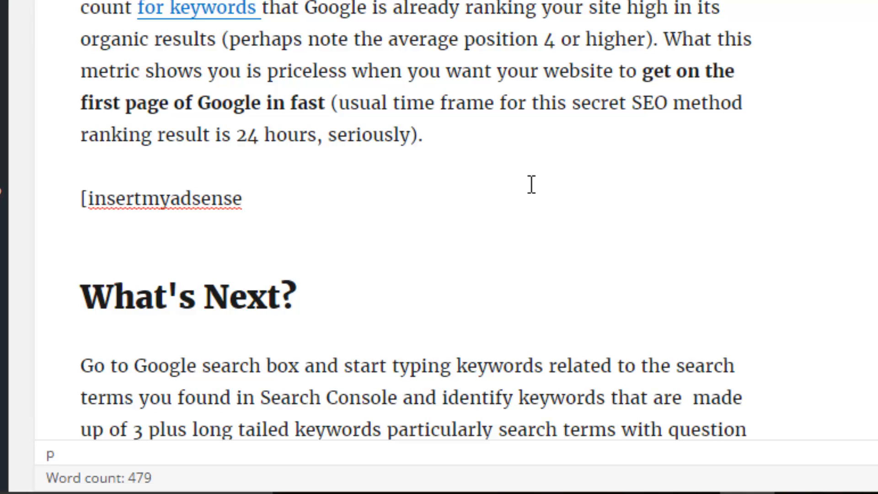
pyautogui.write(']')
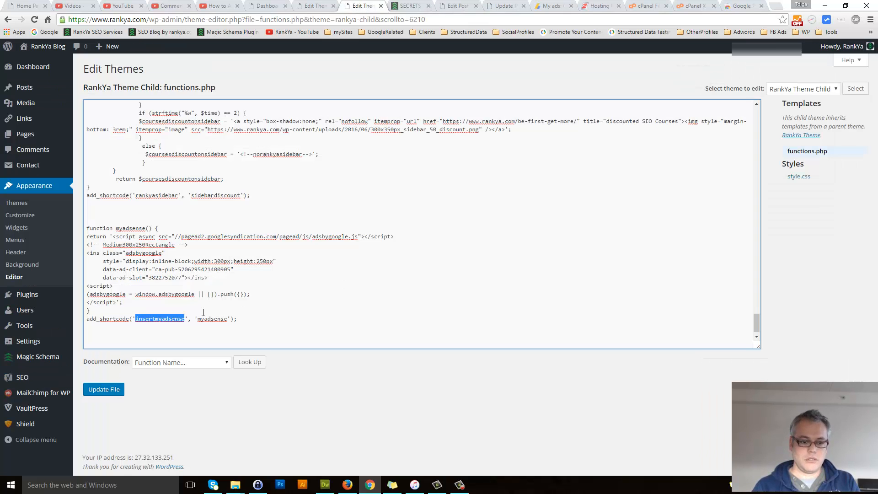
pyautogui.click(454, 6)
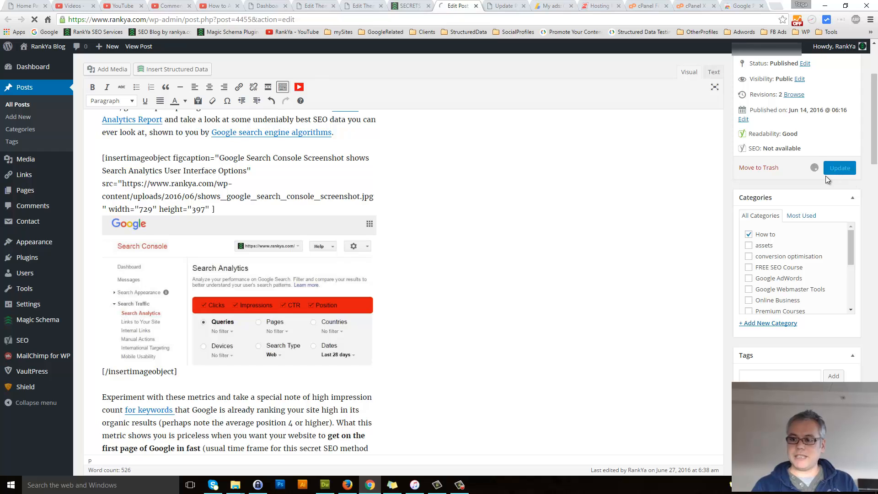
# - Update the post and reload the live article to show the AdSense ad
pyautogui.click(840, 167)
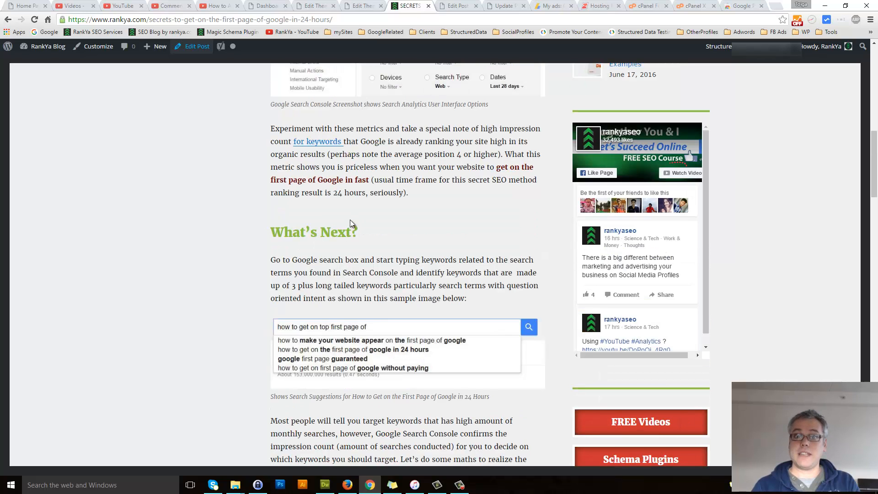
pyautogui.click(48, 46)
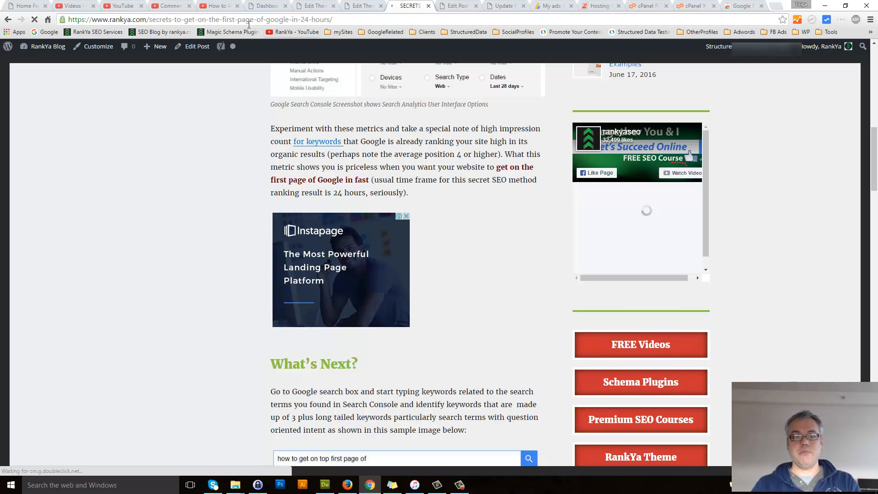
pyautogui.click(218, 5)
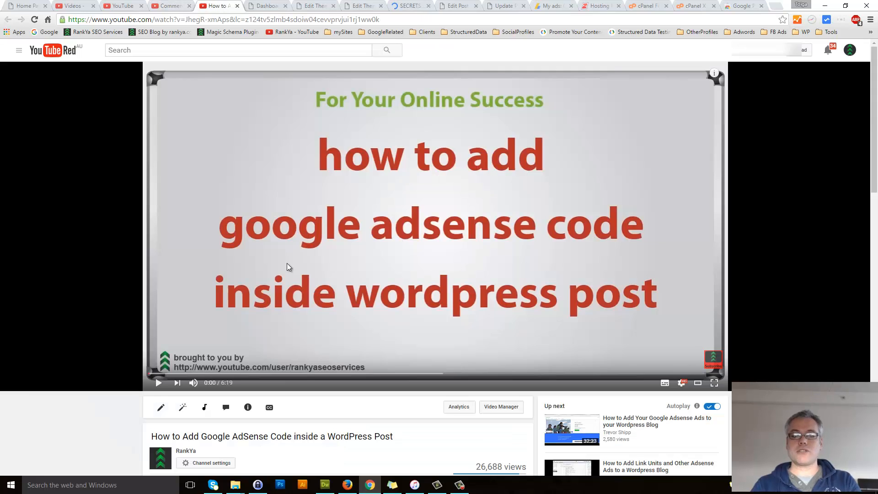
pyautogui.moveTo(409, 6)
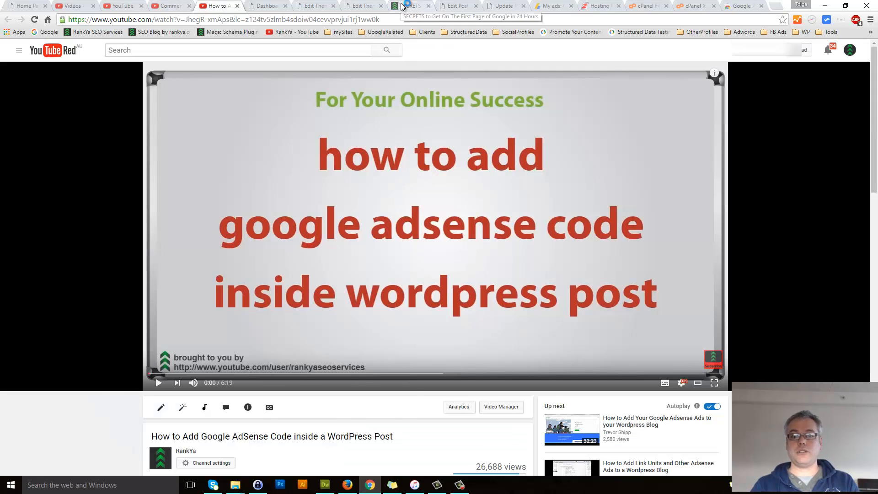
pyautogui.click(409, 6)
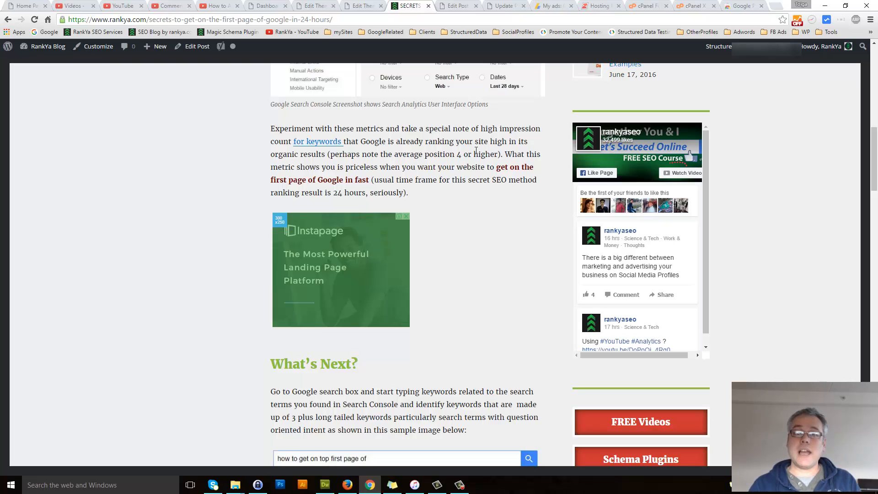
pyautogui.moveTo(476, 152)
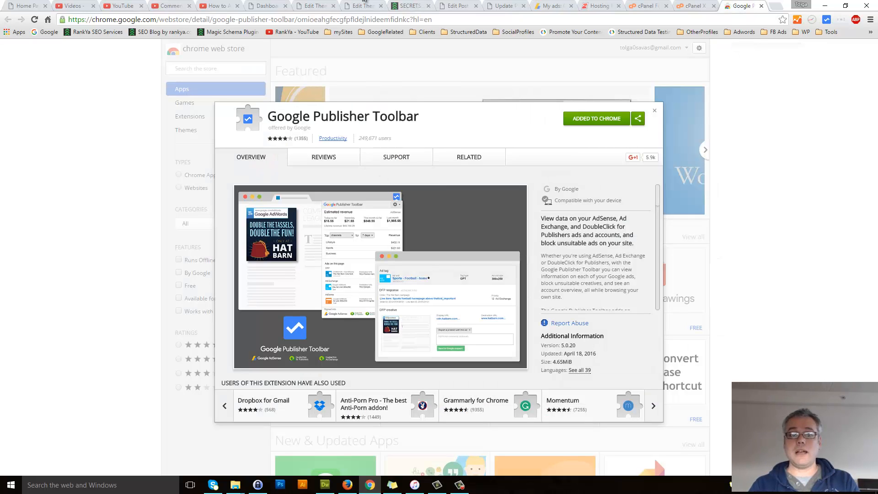
pyautogui.moveTo(409, 5)
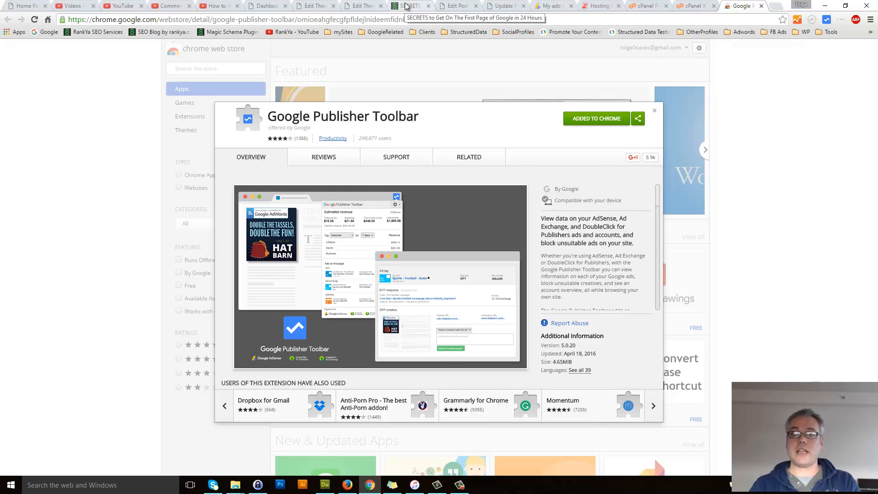
pyautogui.click(411, 6)
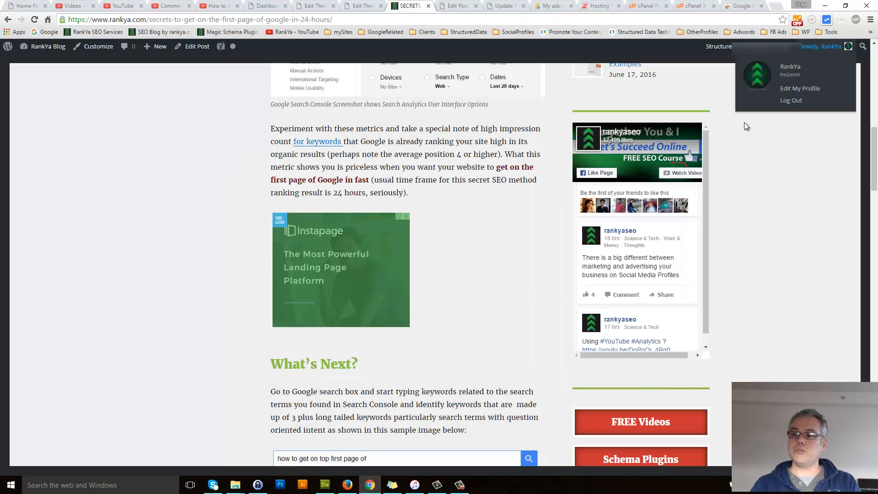
pyautogui.click(476, 222)
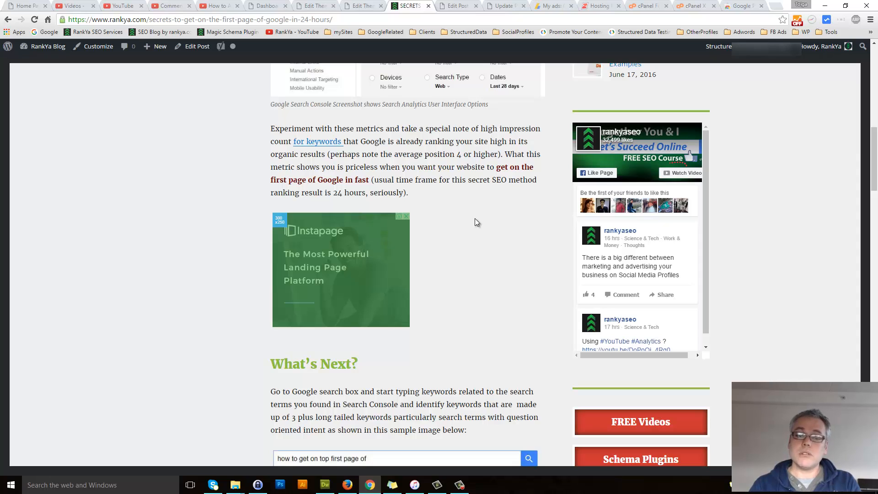
pyautogui.moveTo(483, 237)
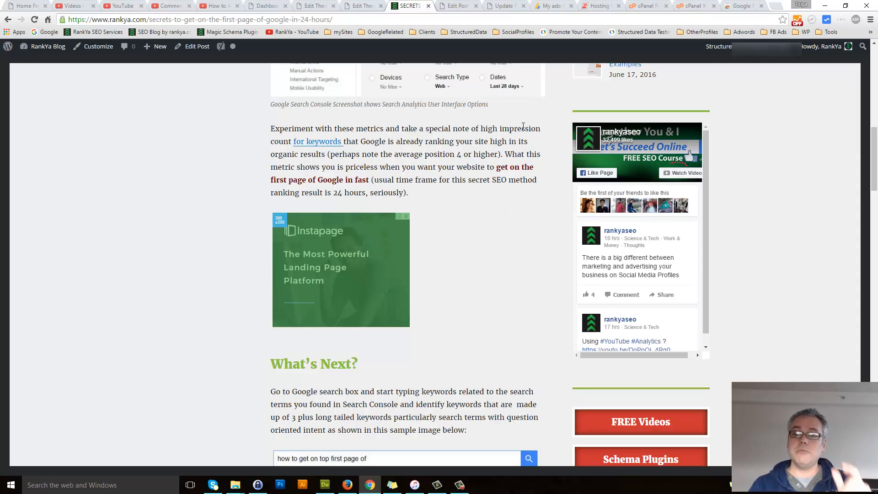
pyautogui.moveTo(551, 6)
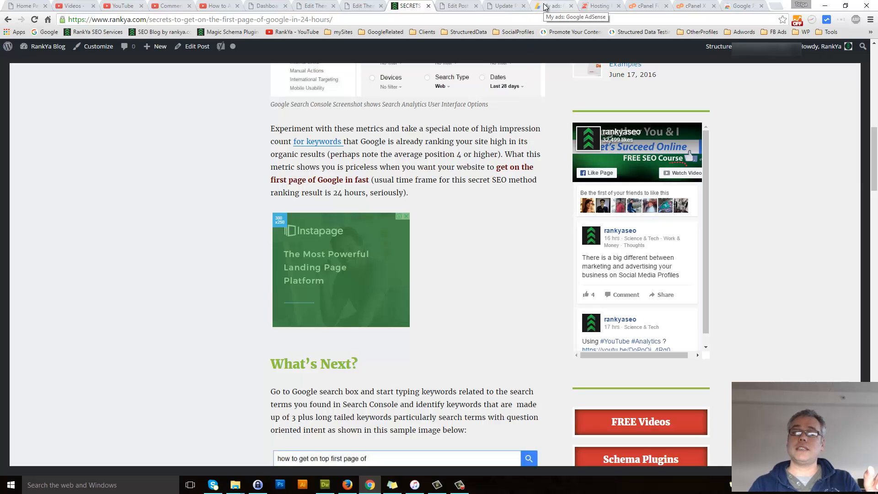
pyautogui.moveTo(550, 297)
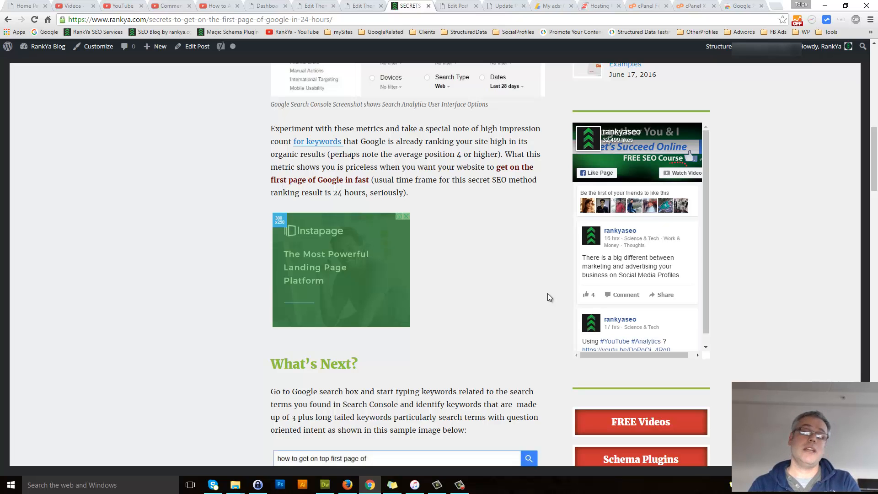
pyautogui.click(457, 6)
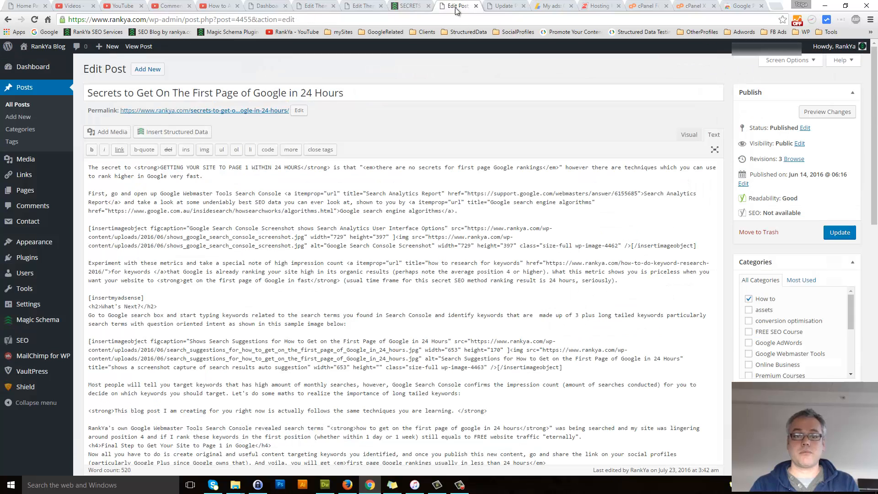
pyautogui.doubleClick(122, 297)
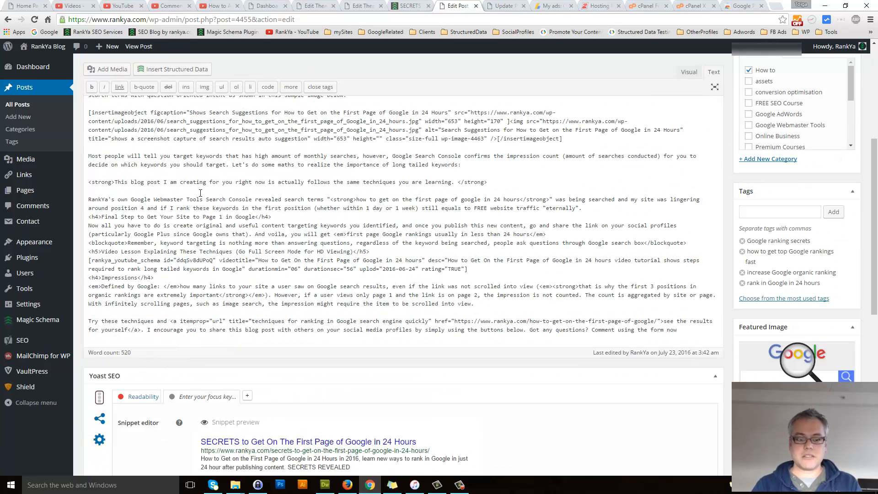
pyautogui.write('[insertmyadsense]')
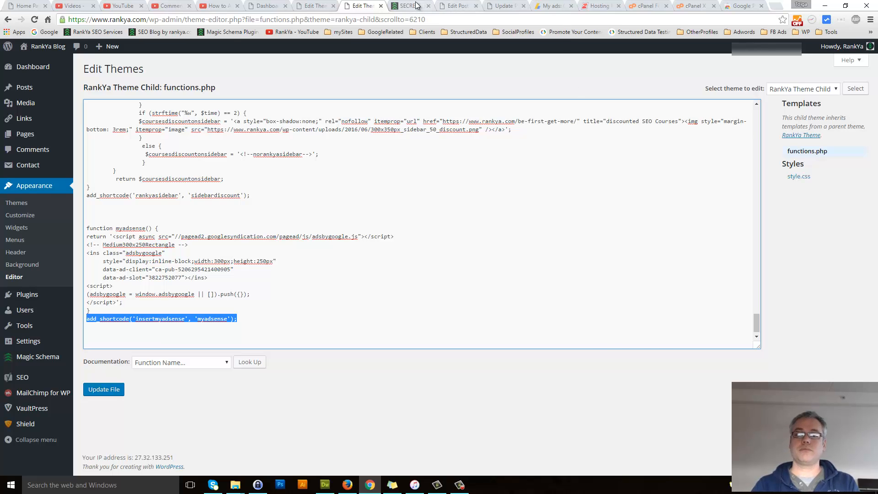
pyautogui.click(409, 6)
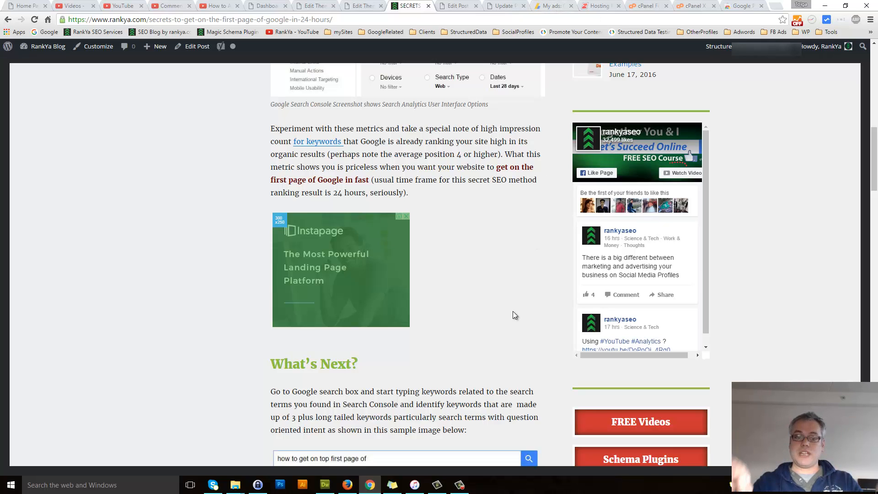
# - Review the Medium300x250Rectangle ad code in AdSense, then view the post's page source
pyautogui.click(552, 6)
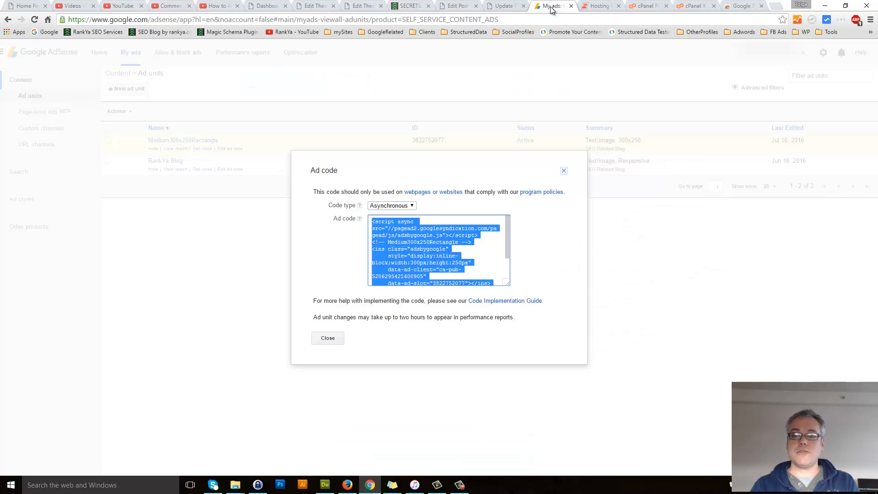
pyautogui.click(130, 52)
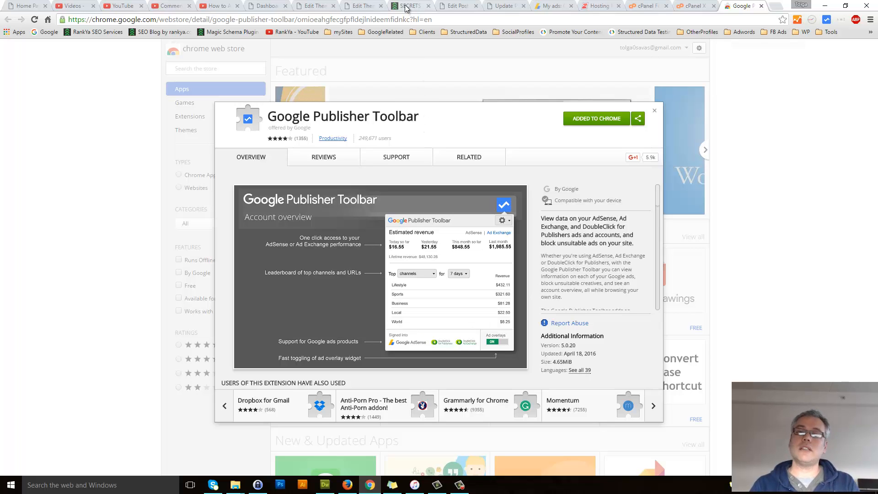
pyautogui.moveTo(409, 5)
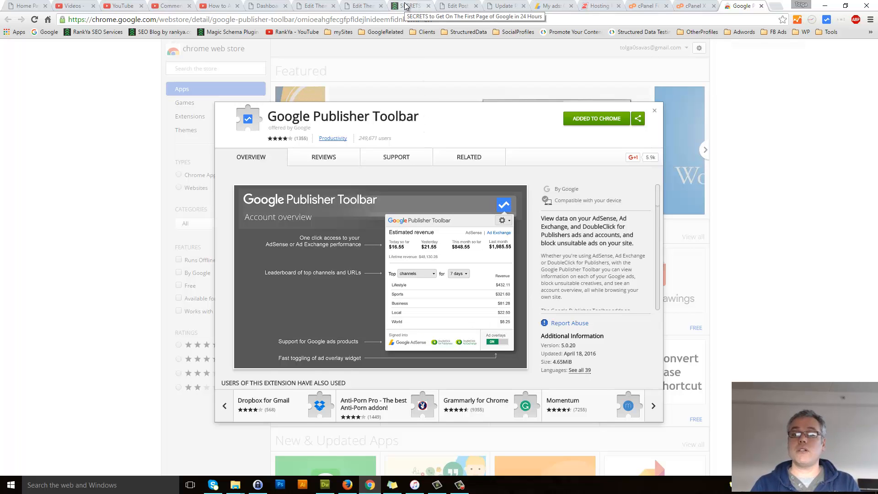
pyautogui.click(409, 6)
pyautogui.write('next')
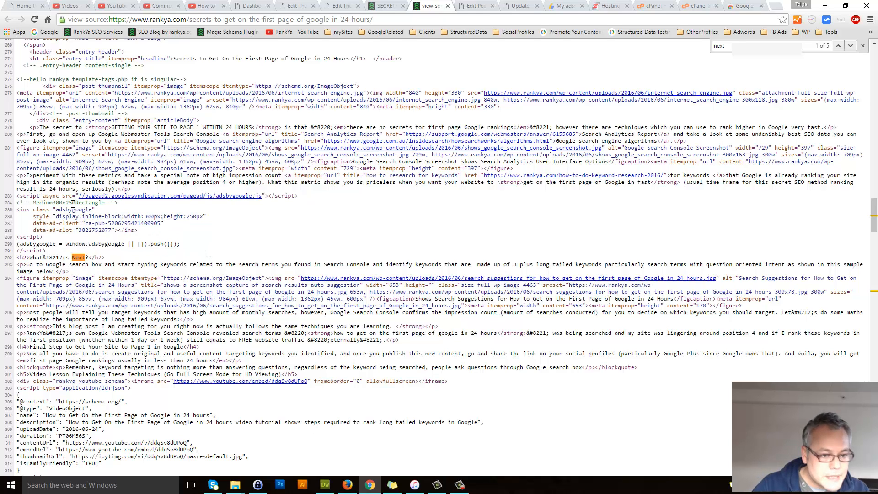
# - Locate the adsbygoogle script in the page source, then return to the live post
pyautogui.doubleClick(74, 209)
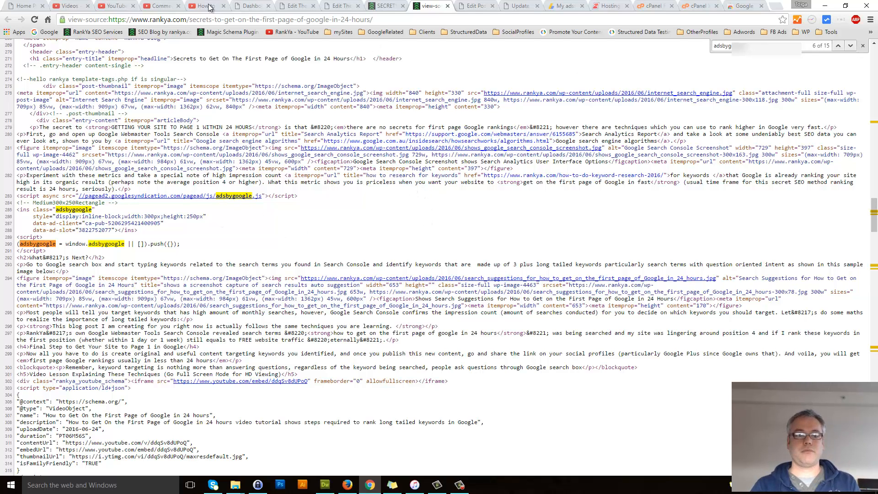
pyautogui.moveTo(207, 5)
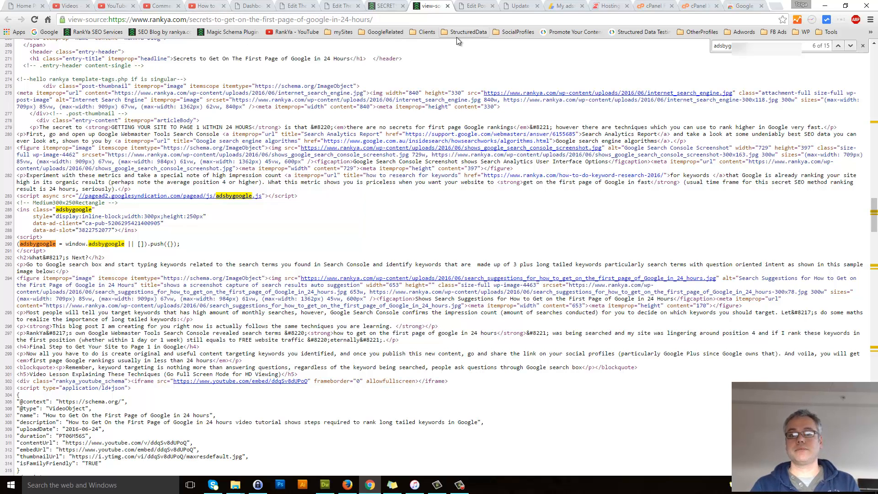
pyautogui.click(385, 6)
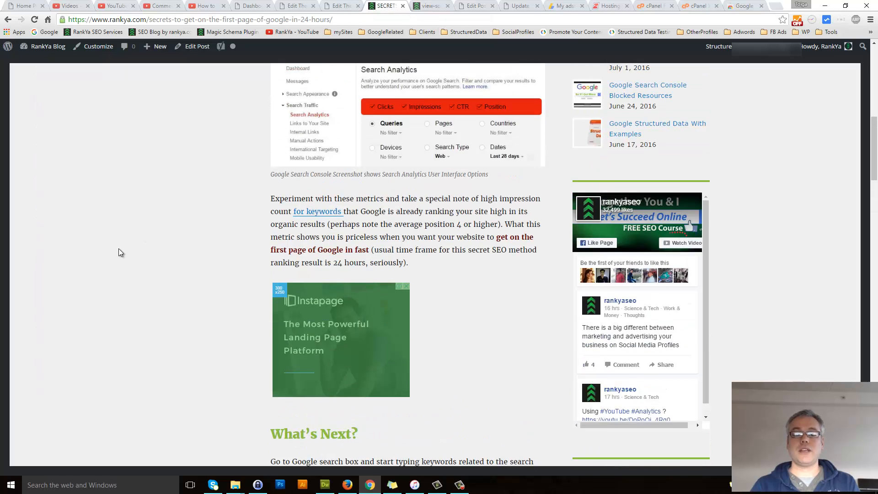
pyautogui.scroll(3)
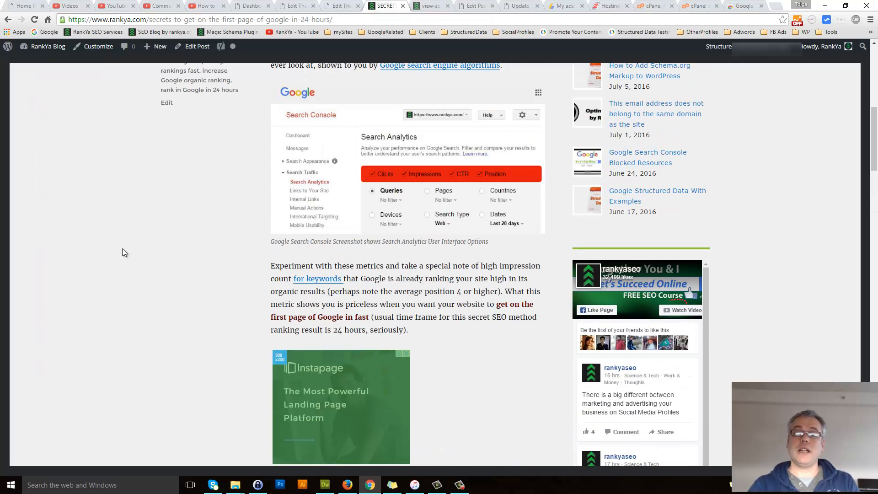
pyautogui.moveTo(126, 264)
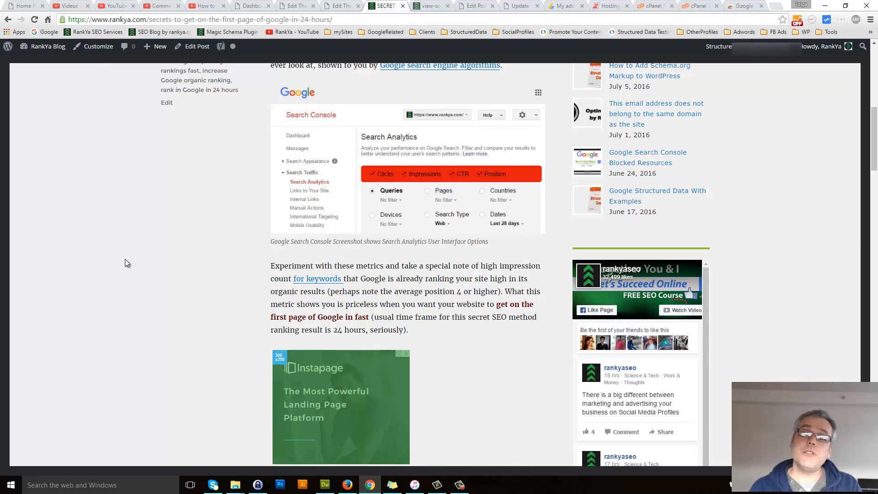